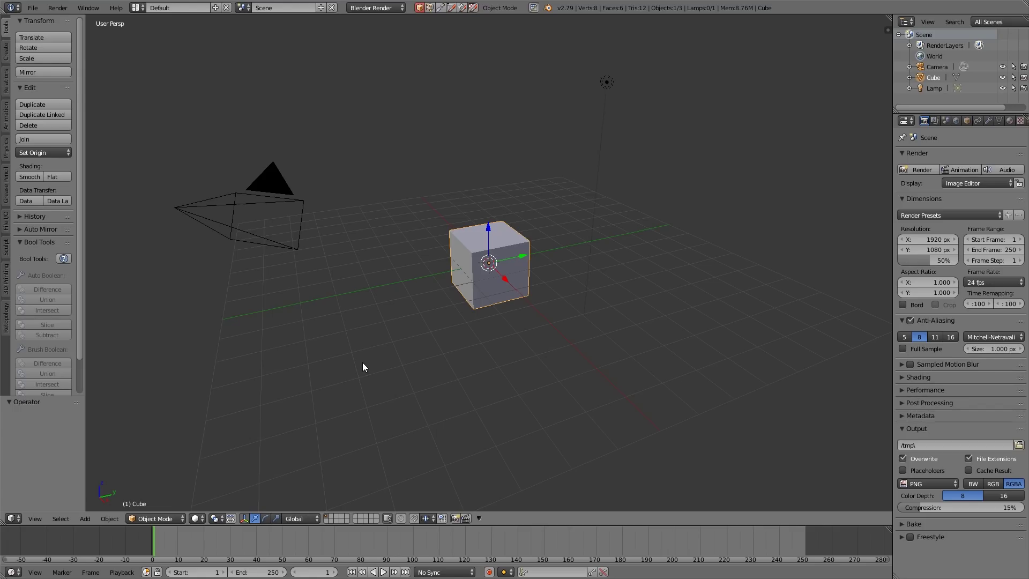
mouse_move(413, 367)
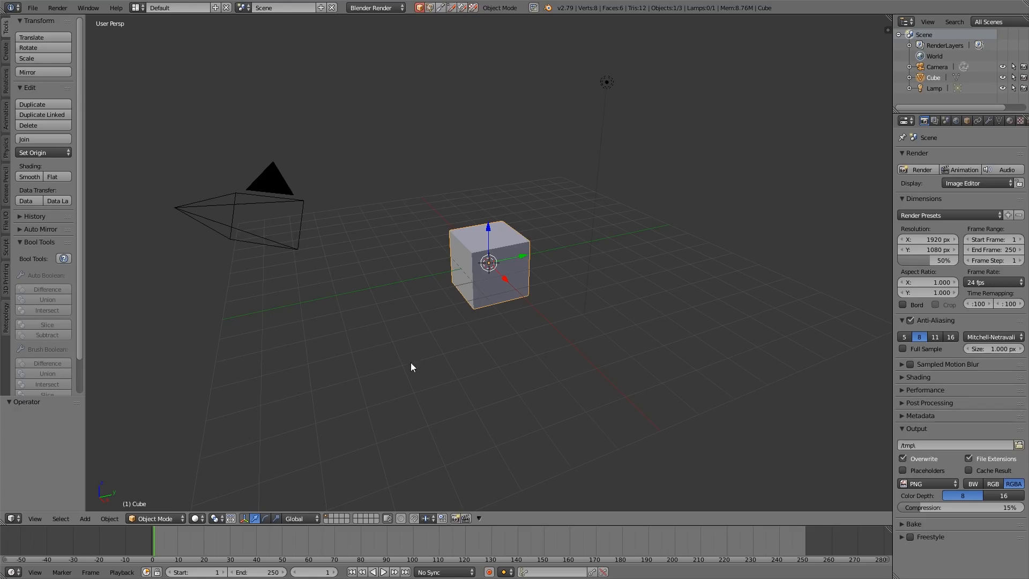
mouse_move(760, 365)
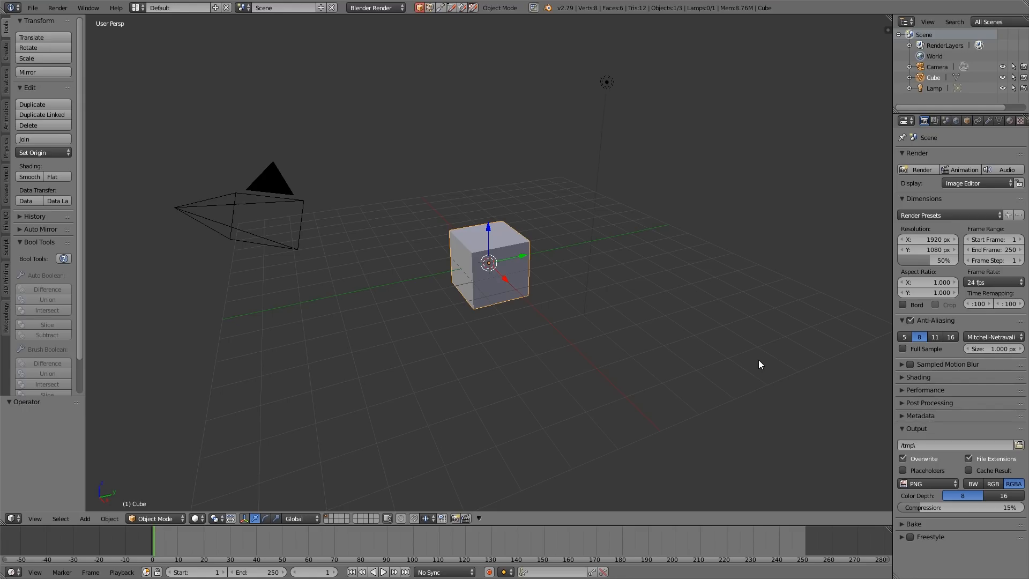
Show the 3D Viewport's Properties shelf with N.
key("N")
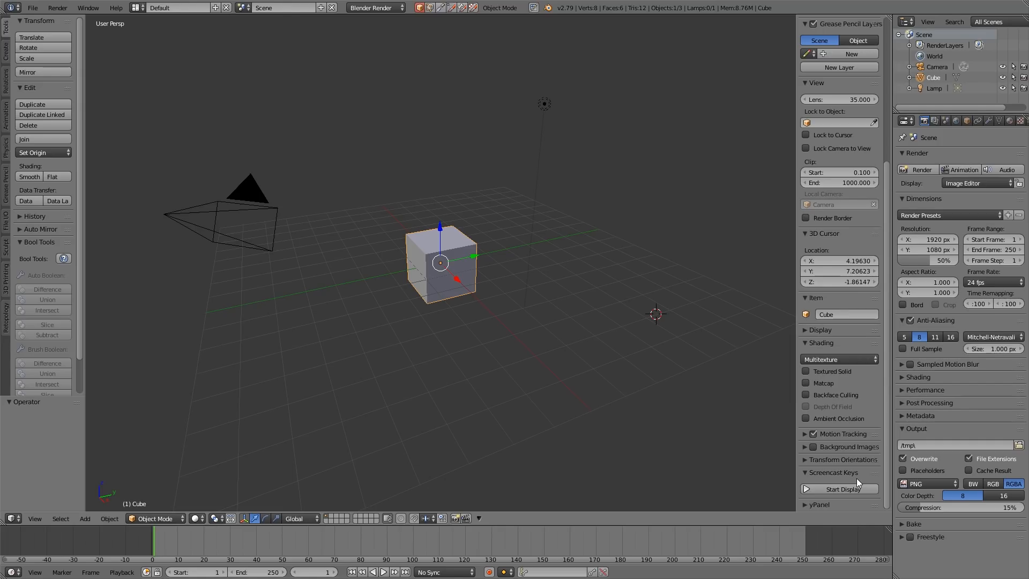
Start Screencast Keys and load the pawn JPG from E:\ as a background image.
left_click(839, 489)
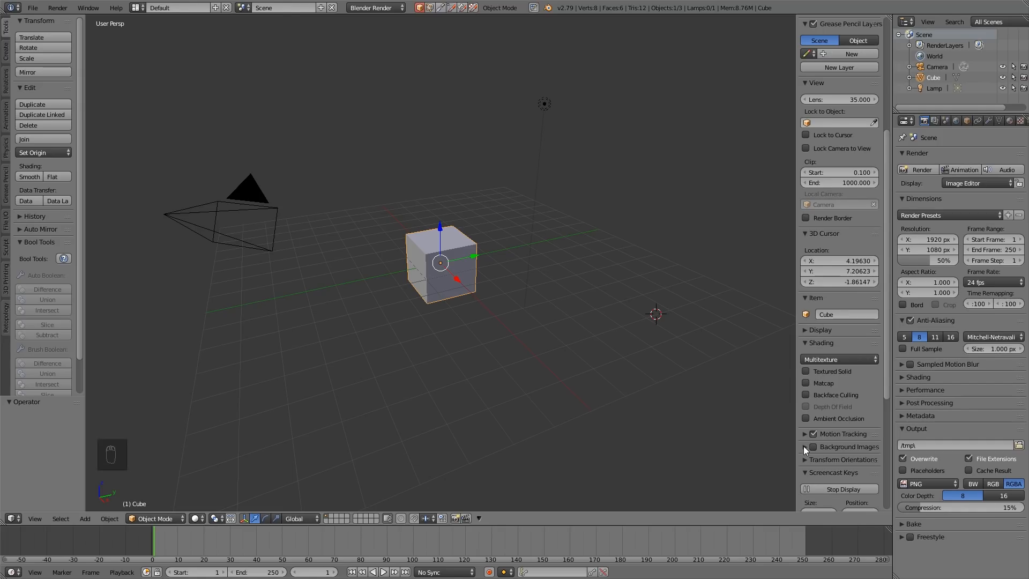
left_click(805, 447)
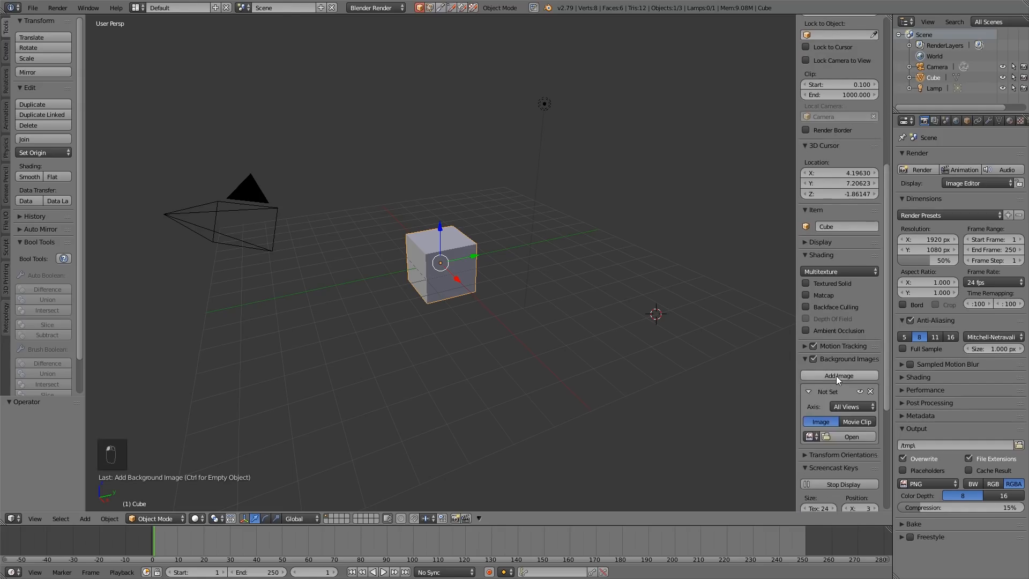
left_click(851, 437)
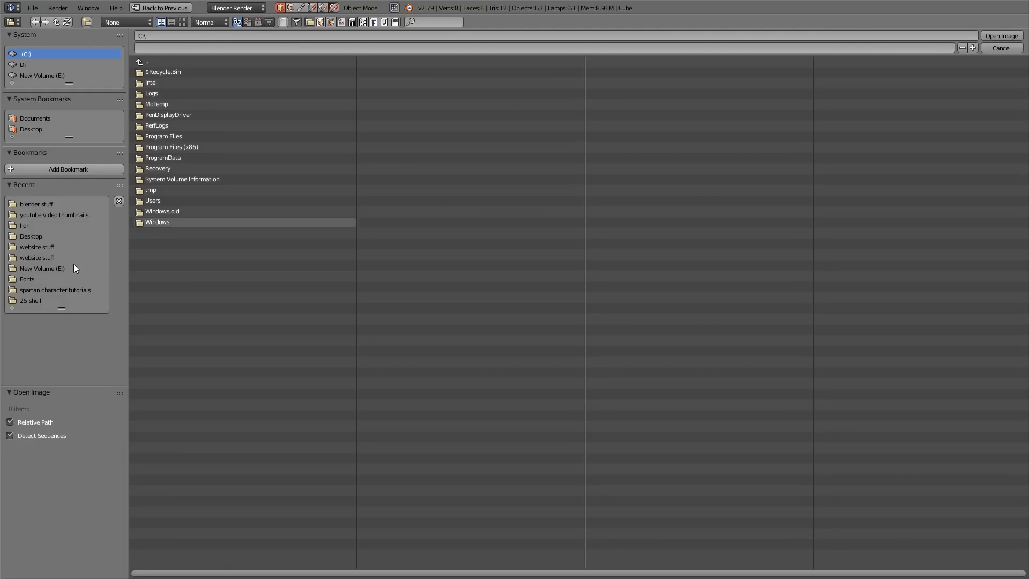
left_click(43, 75)
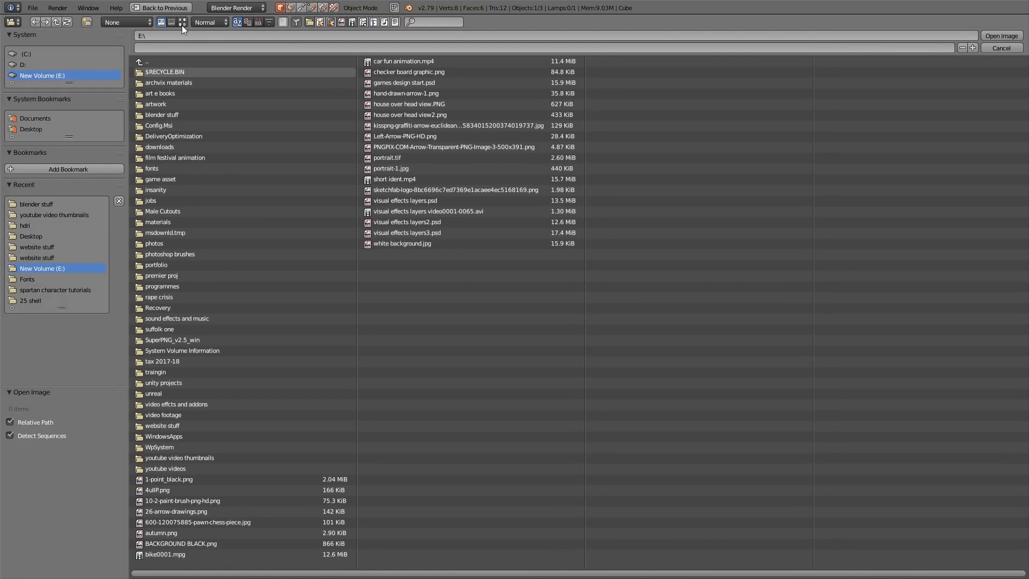
left_click(181, 22)
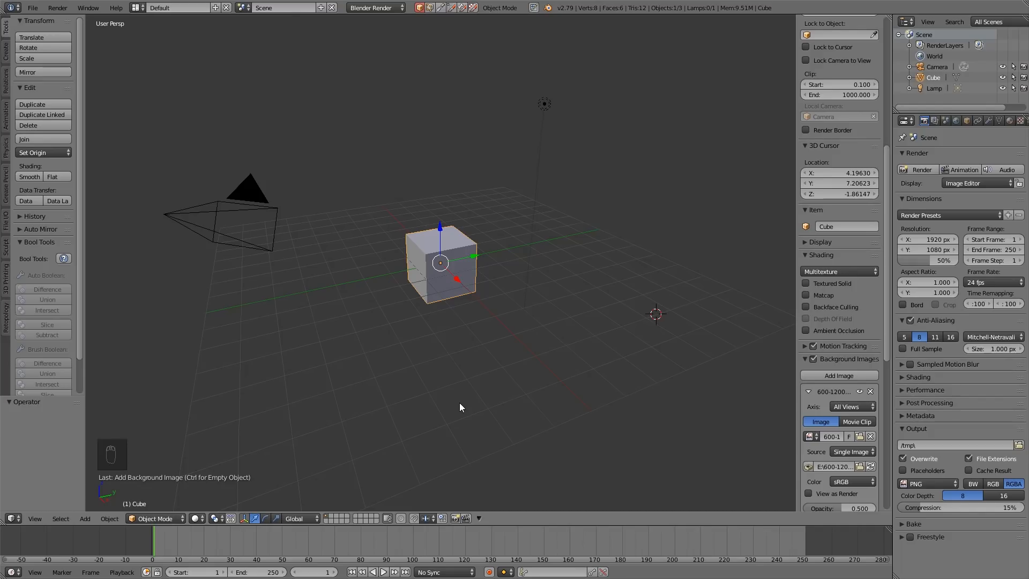
mouse_move(450, 410)
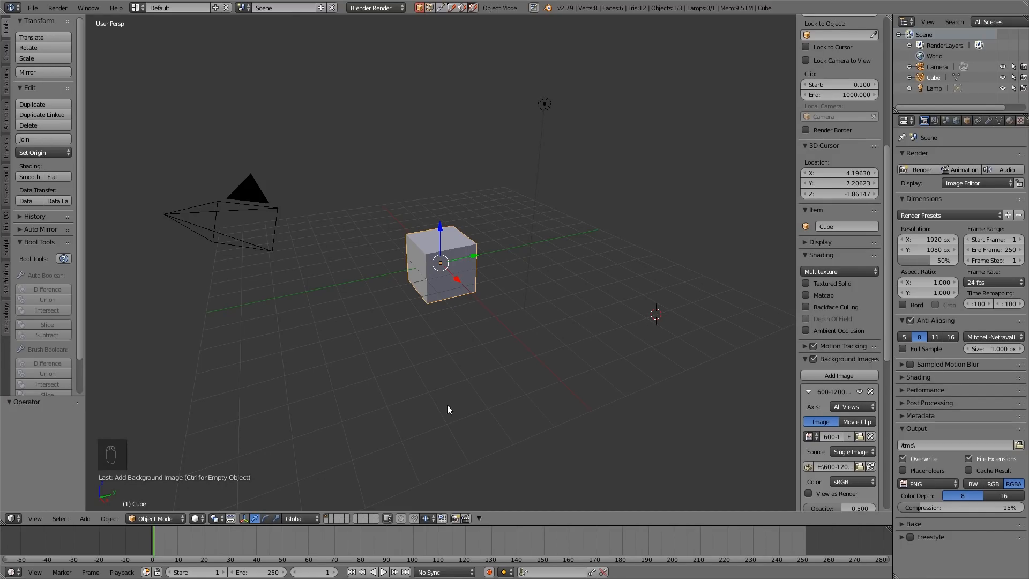
mouse_move(431, 243)
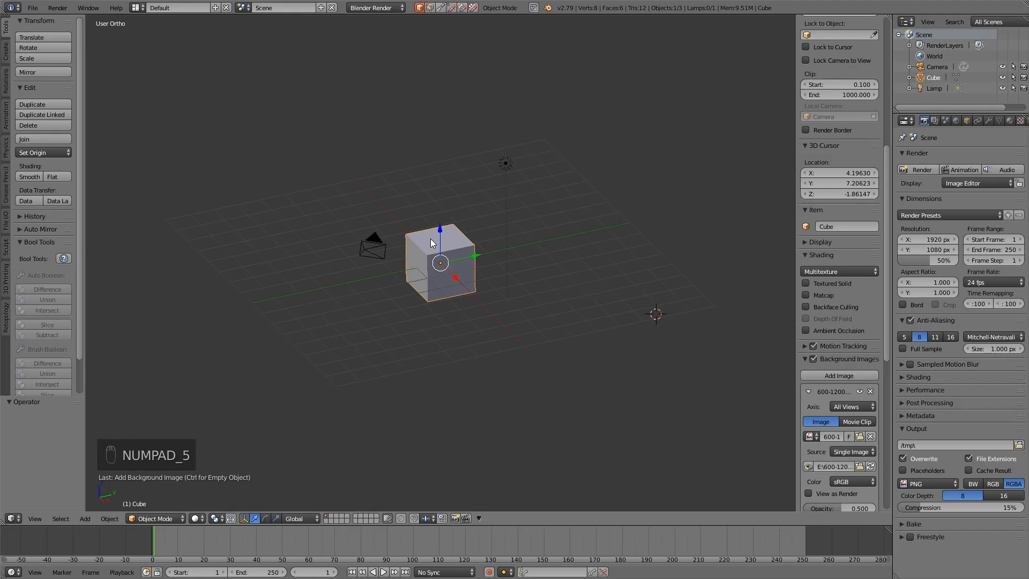
mouse_move(428, 243)
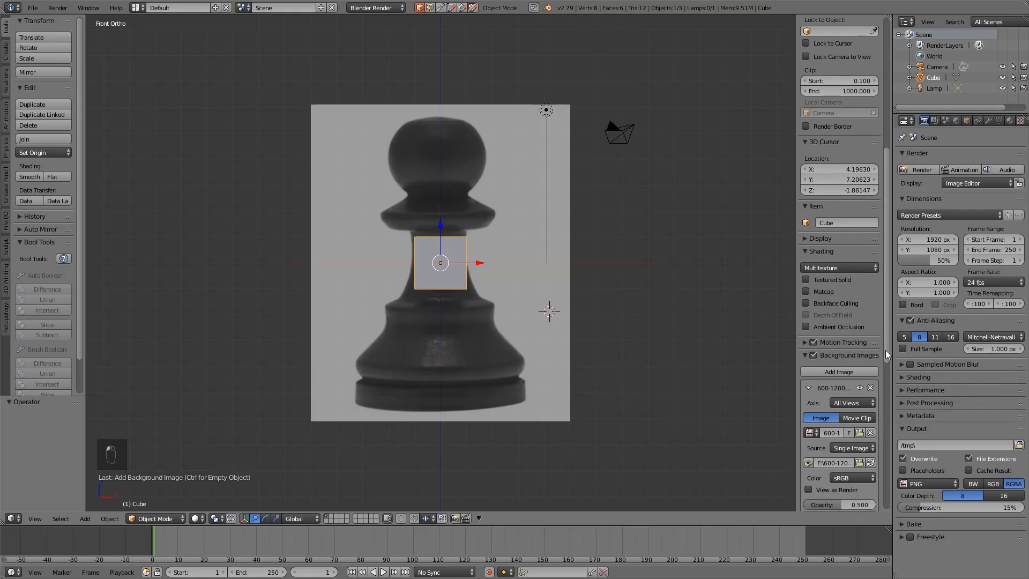
Switch to Front Orthographic view and zoom so the pawn photo appears behind the cube.
scroll("down", 3)
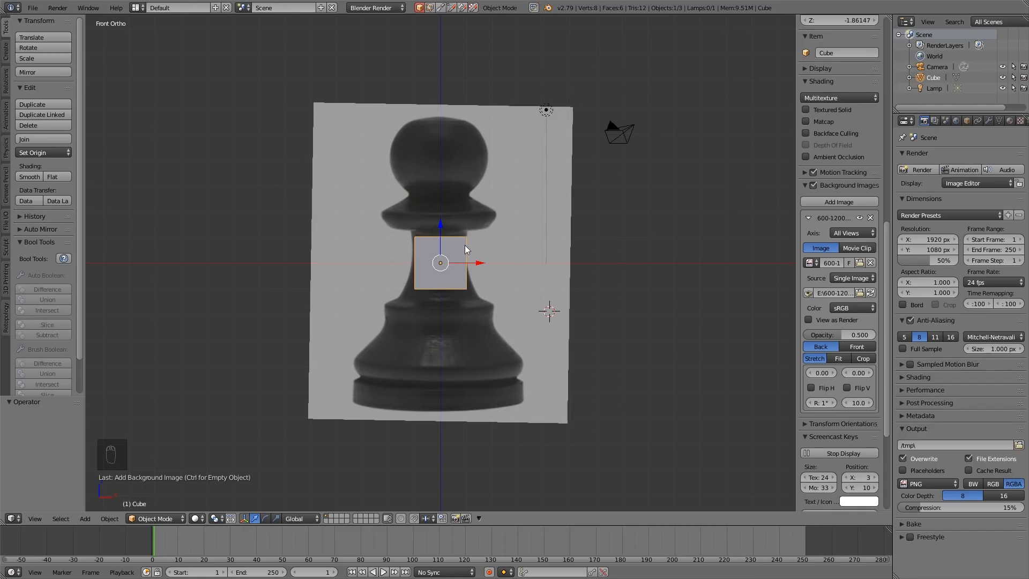
Delete the cube and add a cylinder scaled to the pawn's base width.
key("Delete")
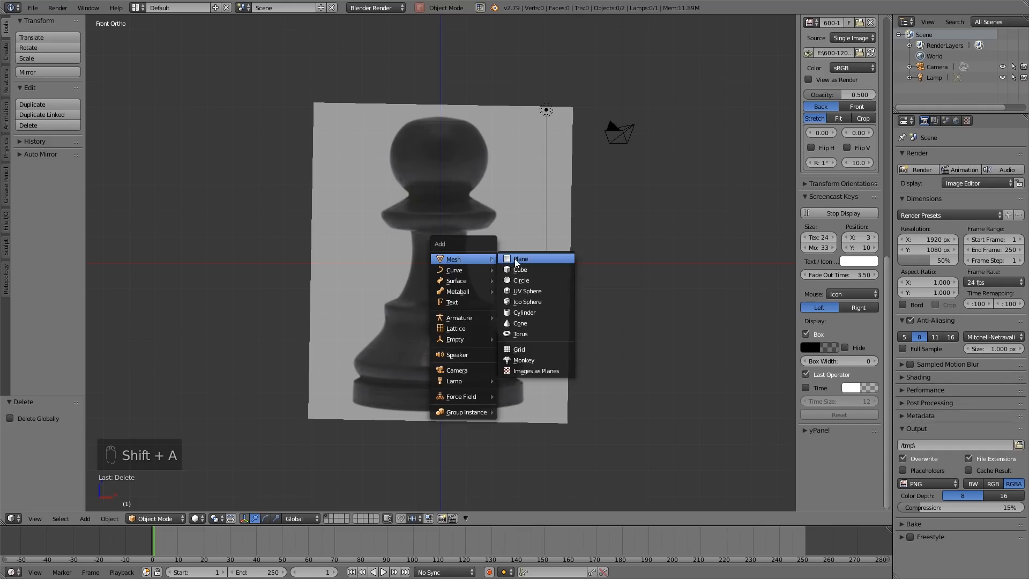
mouse_move(524, 312)
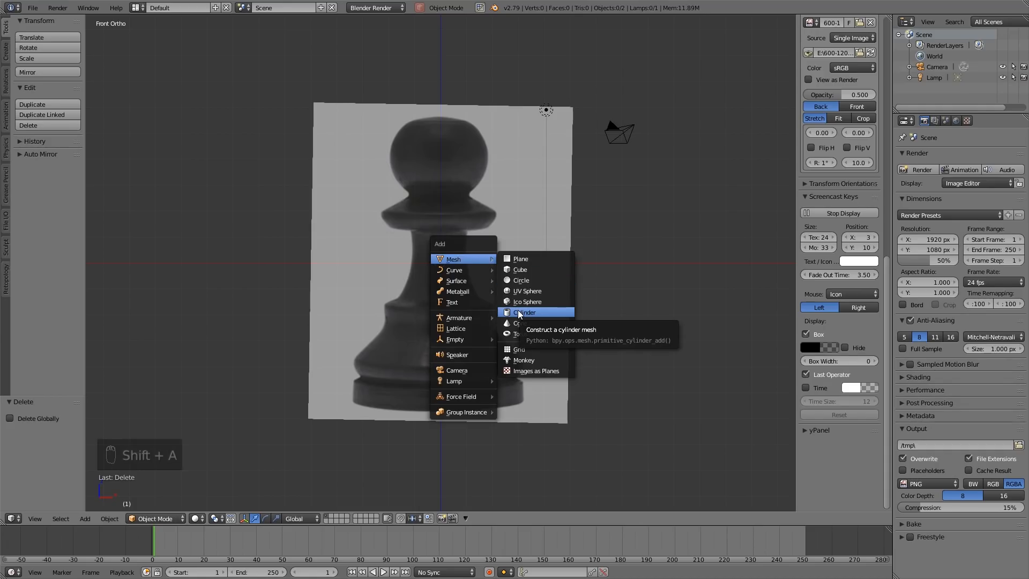
left_click(525, 312)
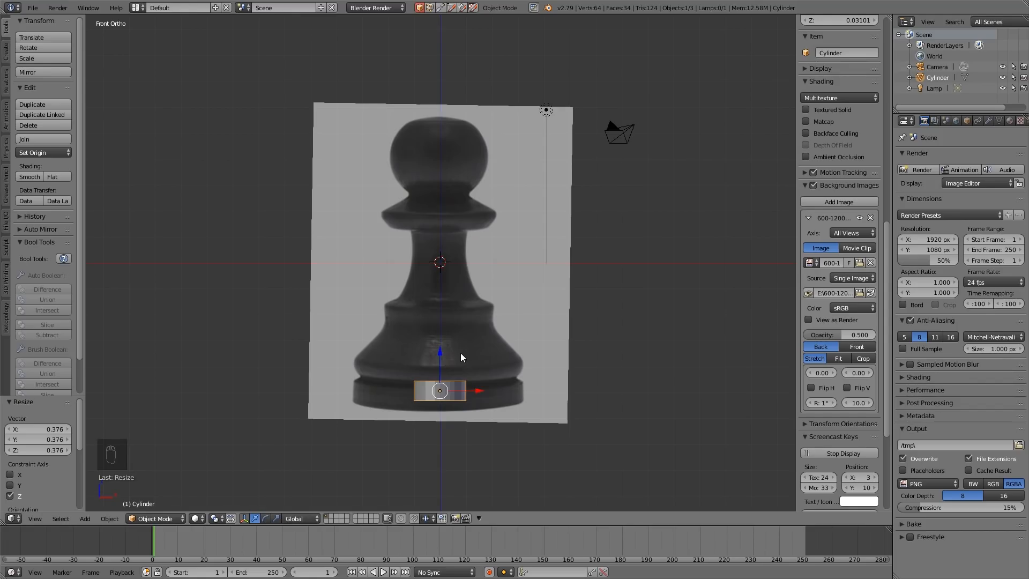
key("s")
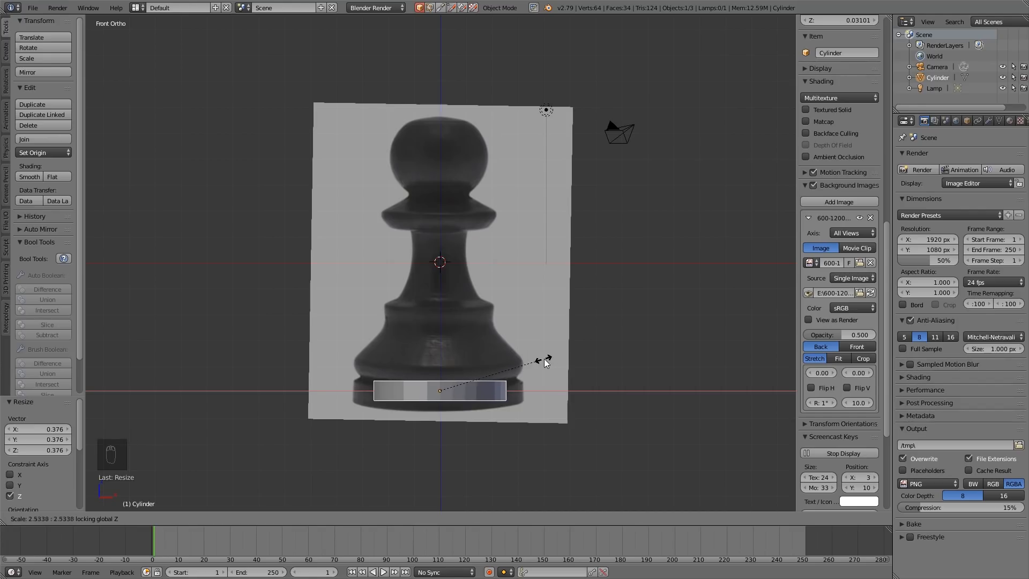
left_click_drag(544, 360, 577, 364)
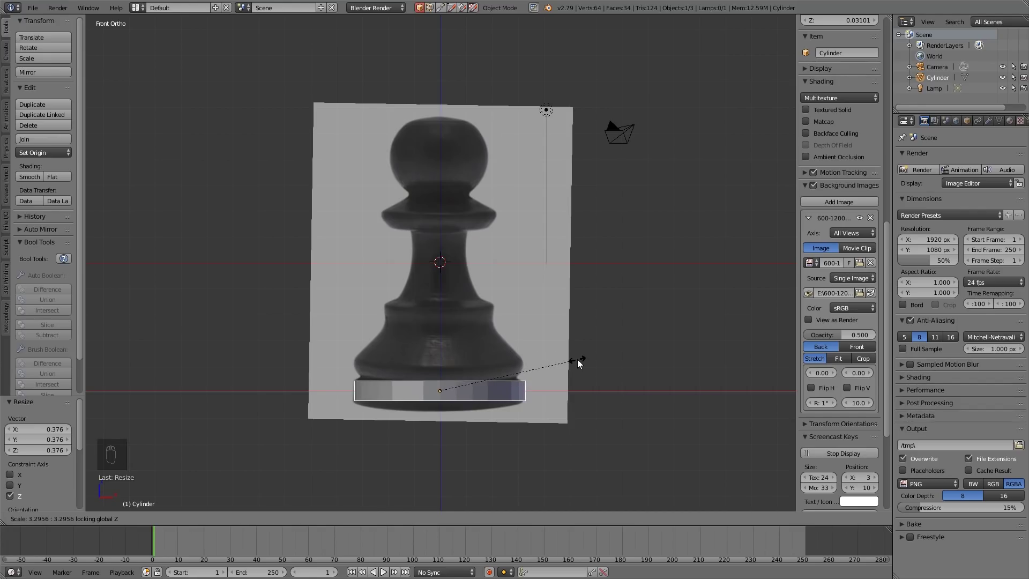
left_click(439, 390)
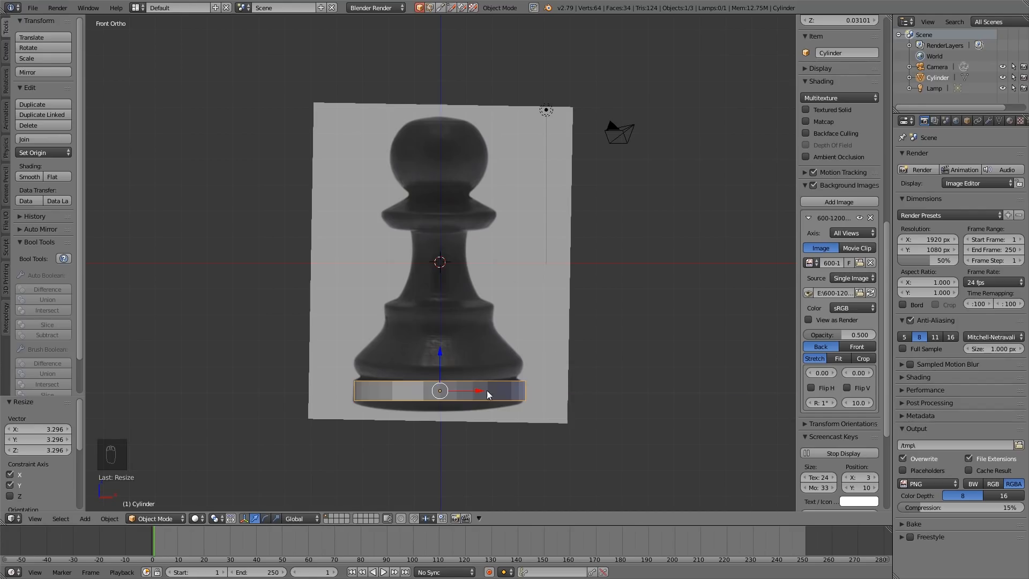
mouse_move(356, 387)
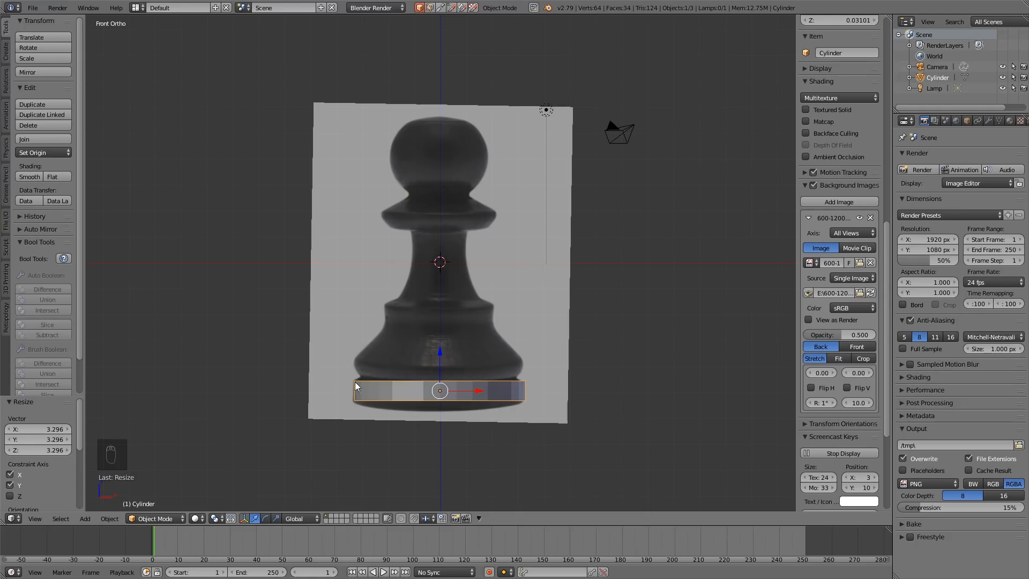
mouse_move(609, 316)
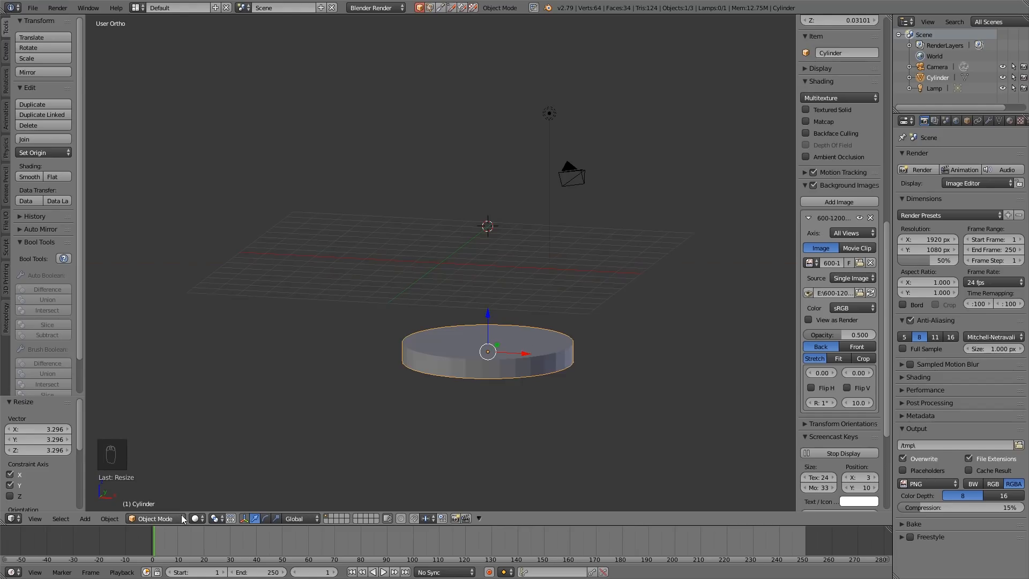
Enter Edit Mode in Face select, pick the cylinder's top face, and return to front view.
key("Tab")
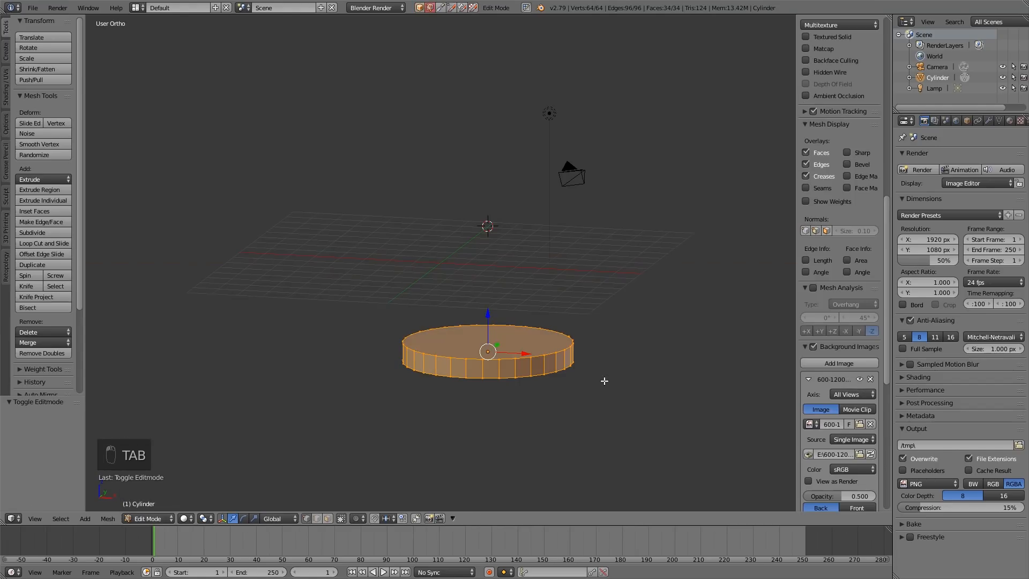
key("Ctrl+Tab")
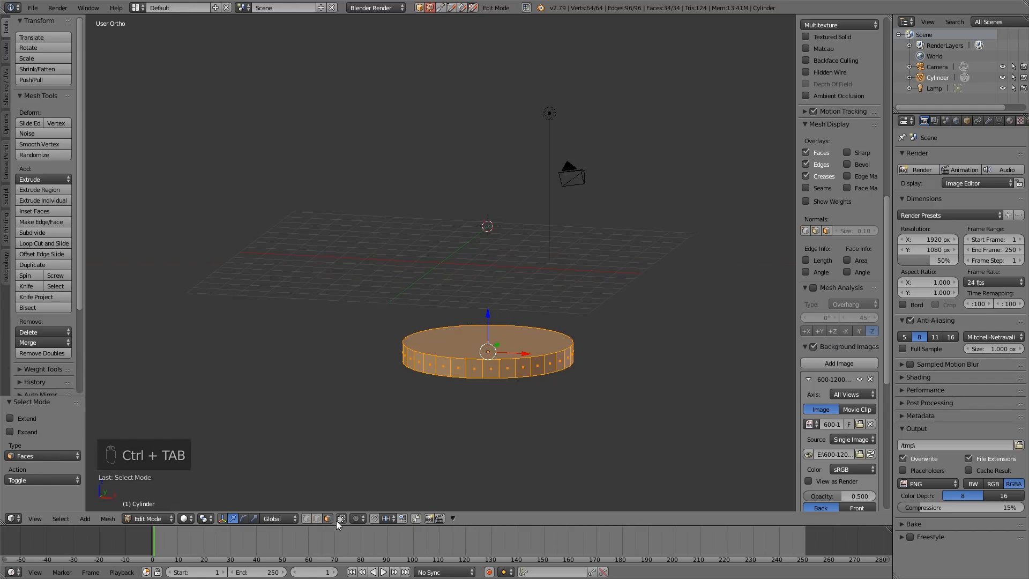
left_click(559, 339)
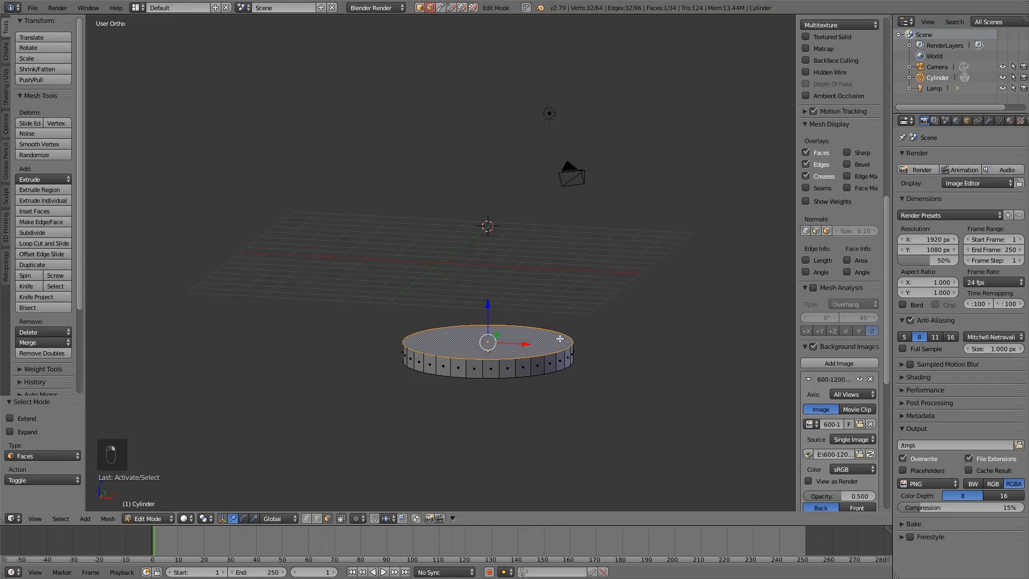
mouse_move(515, 316)
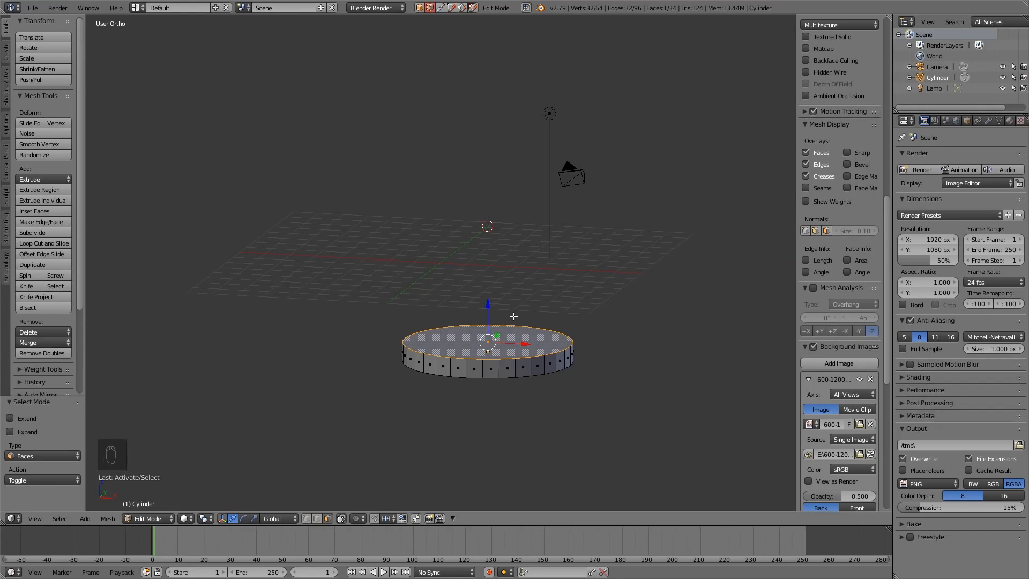
key("NUMPAD_1")
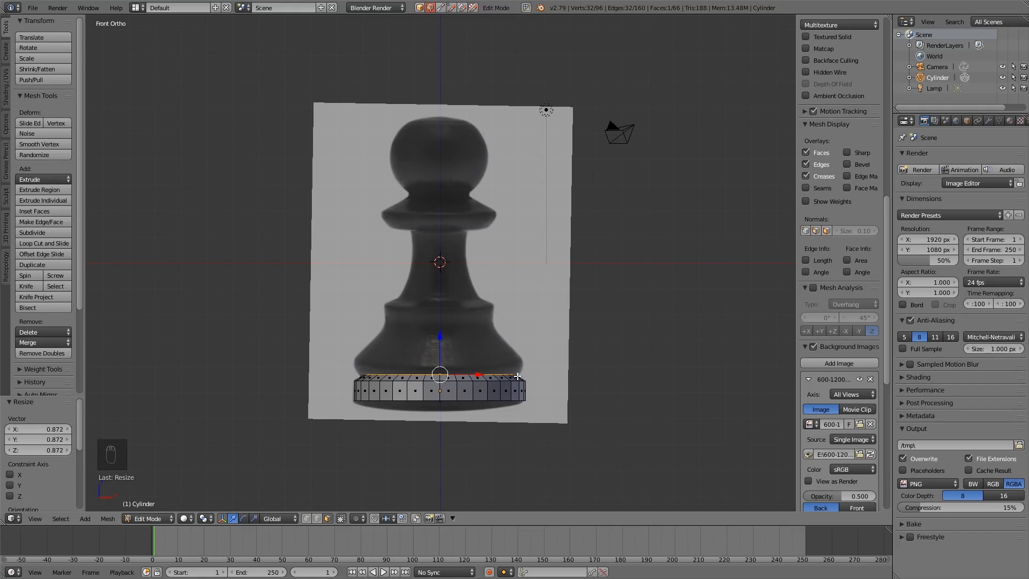
mouse_move(487, 356)
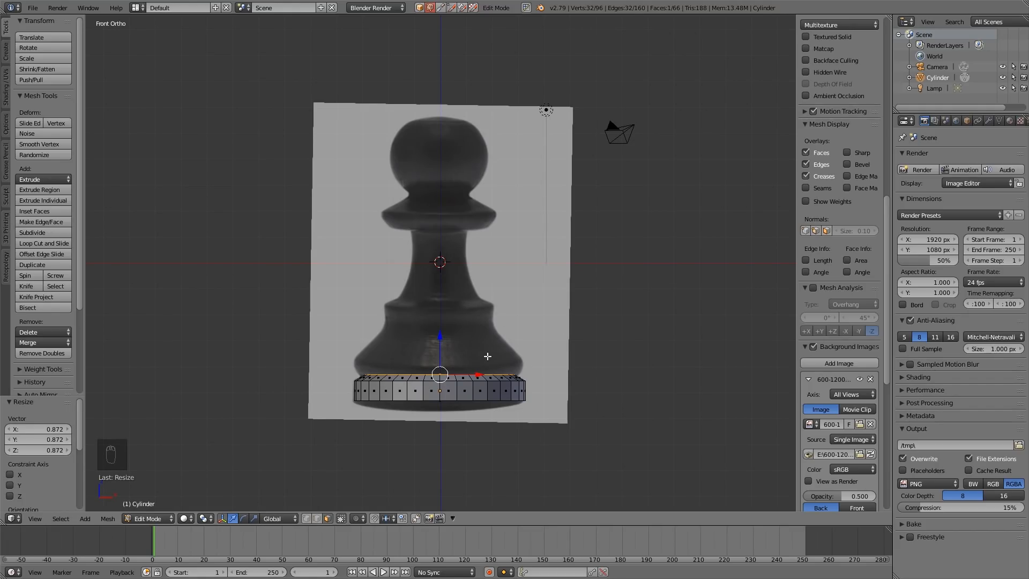
Extrude and scale successive rings upward, tracing the pawn's base flare and body.
key("E")
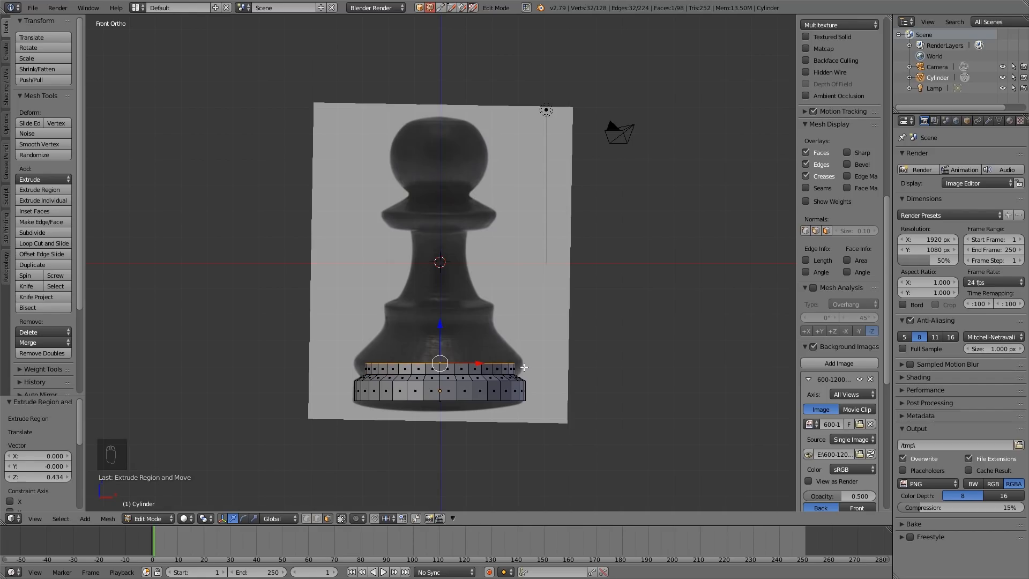
key("s")
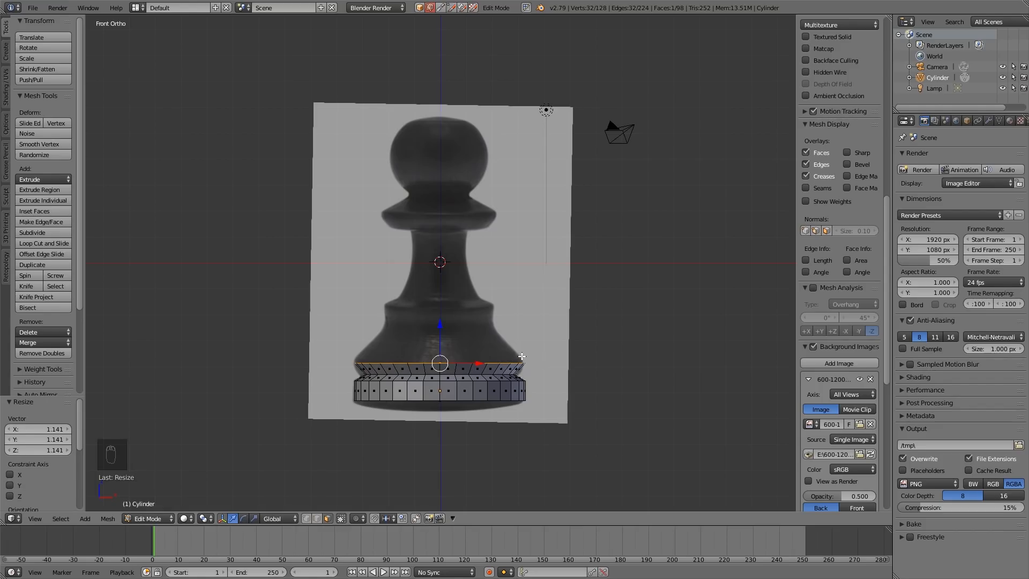
mouse_move(494, 329)
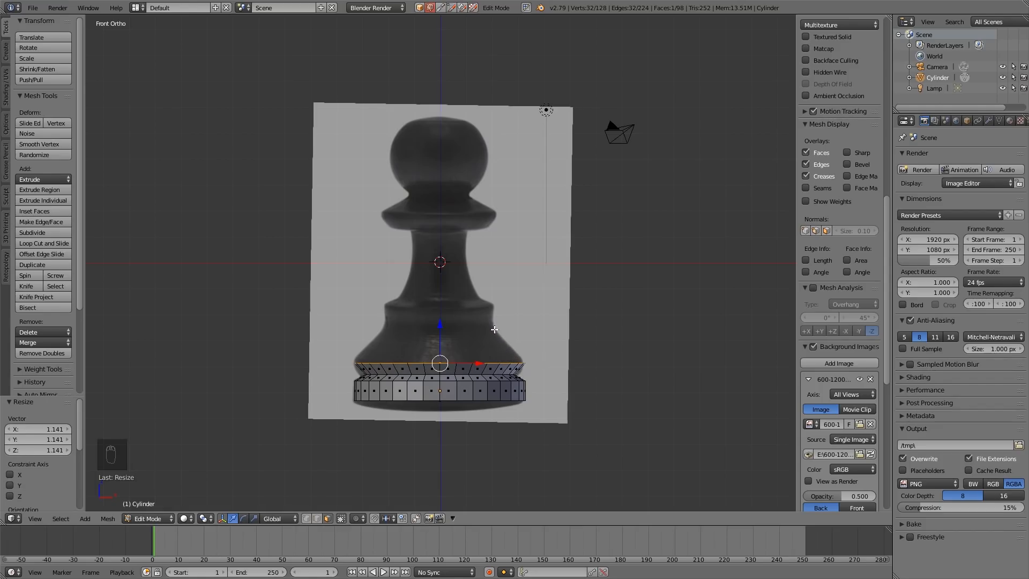
mouse_move(502, 309)
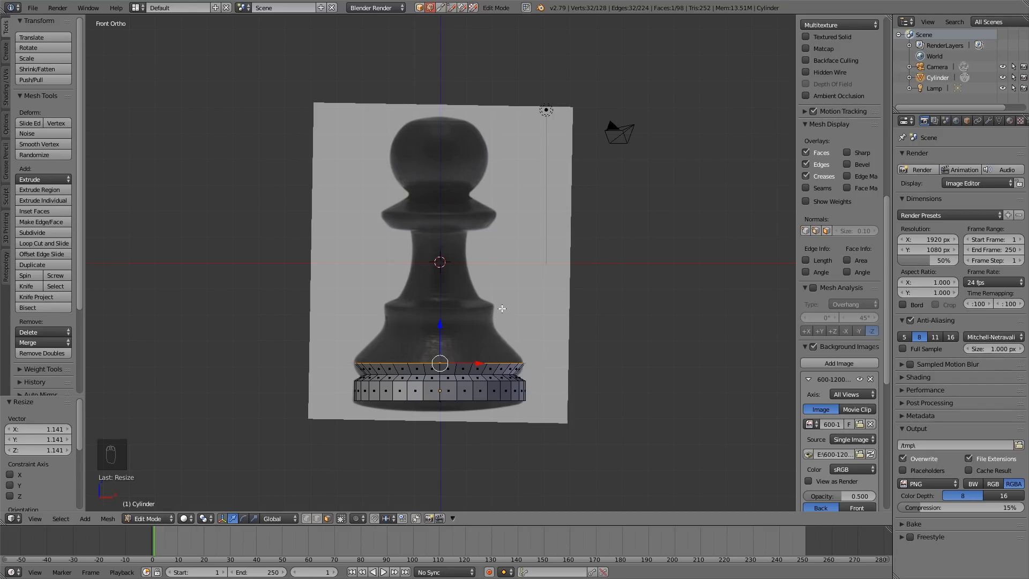
mouse_move(482, 235)
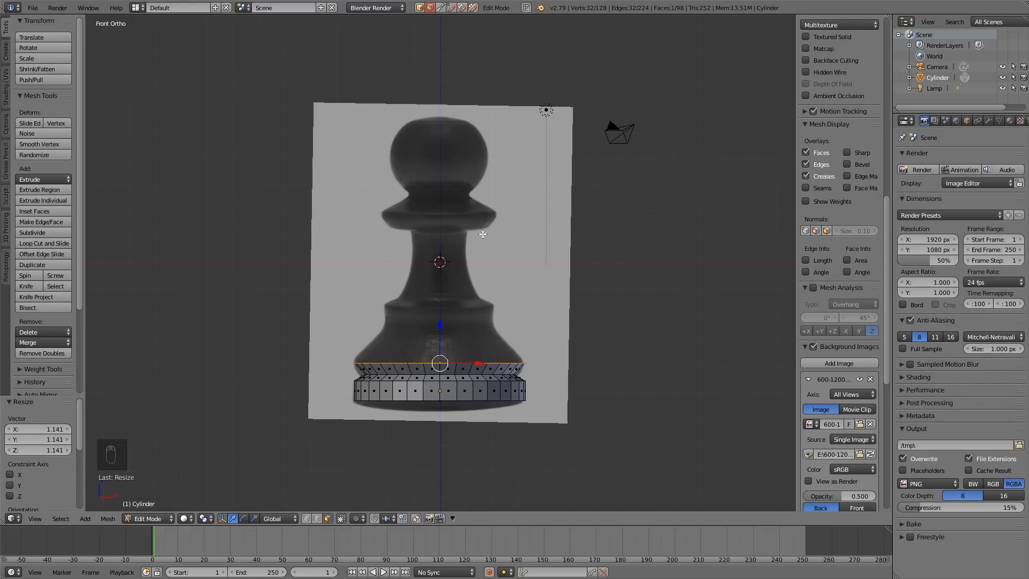
mouse_move(466, 259)
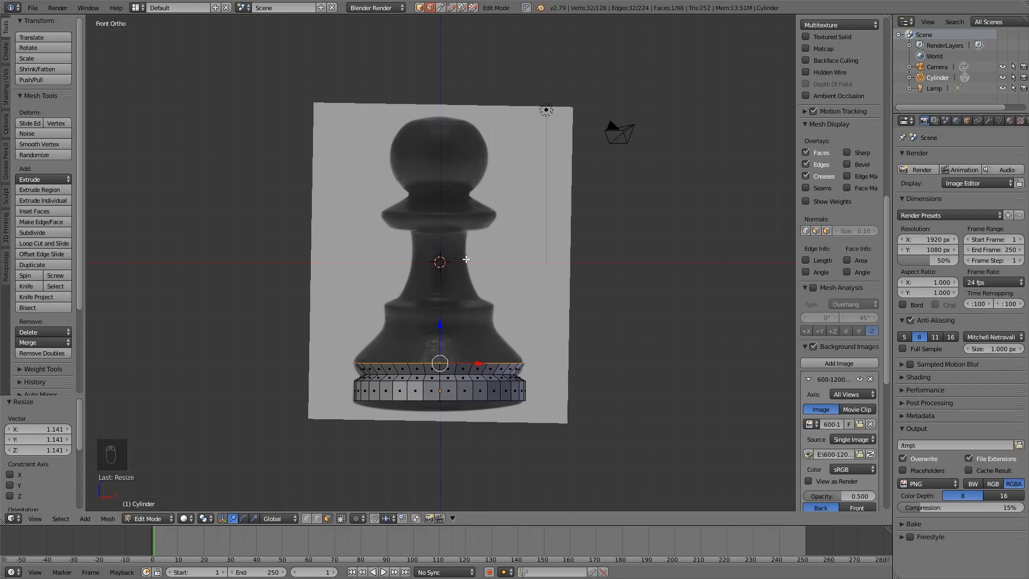
mouse_move(530, 328)
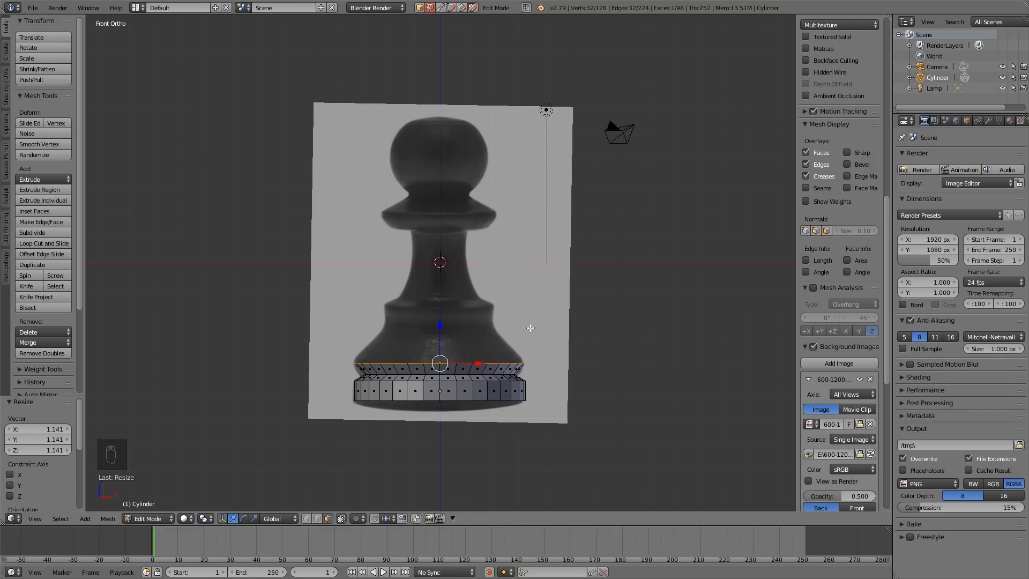
mouse_move(527, 328)
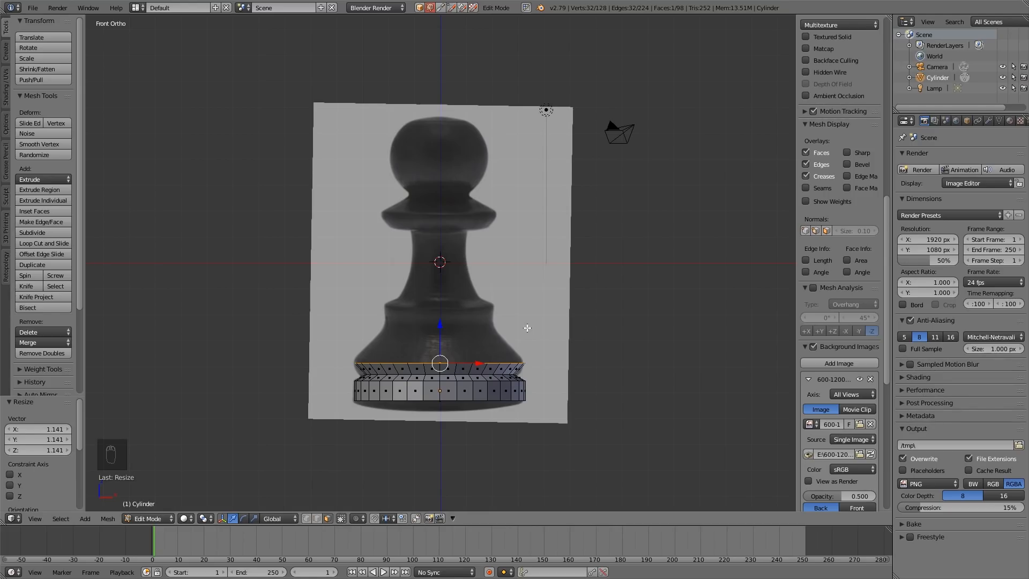
mouse_move(453, 332)
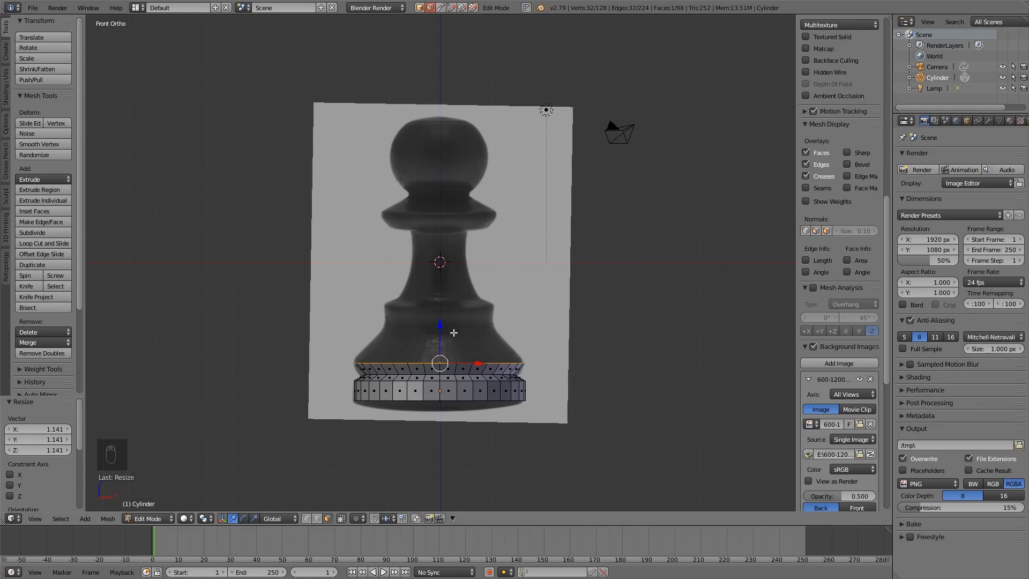
key("e")
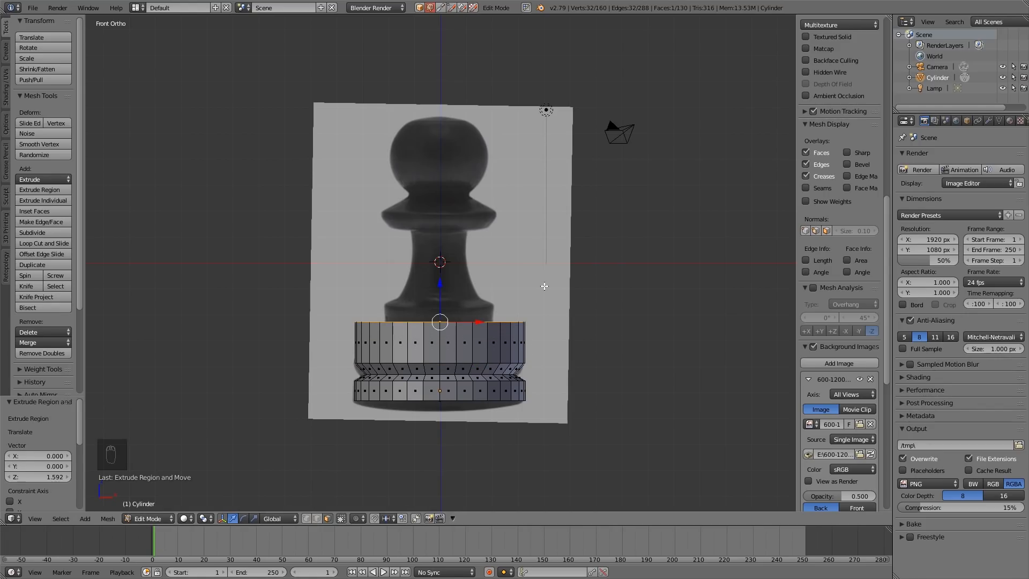
key("s")
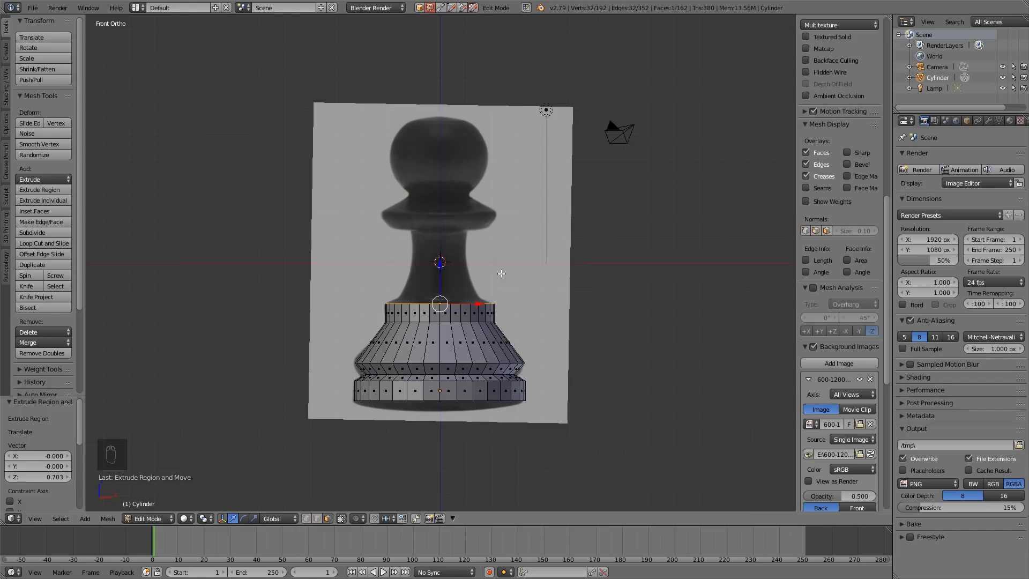
key("E")
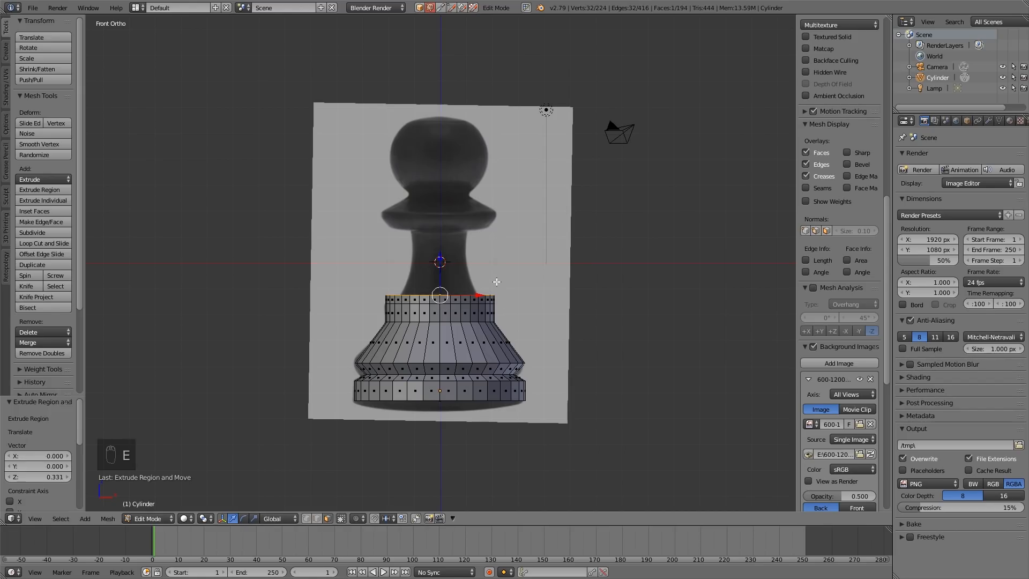
key("s")
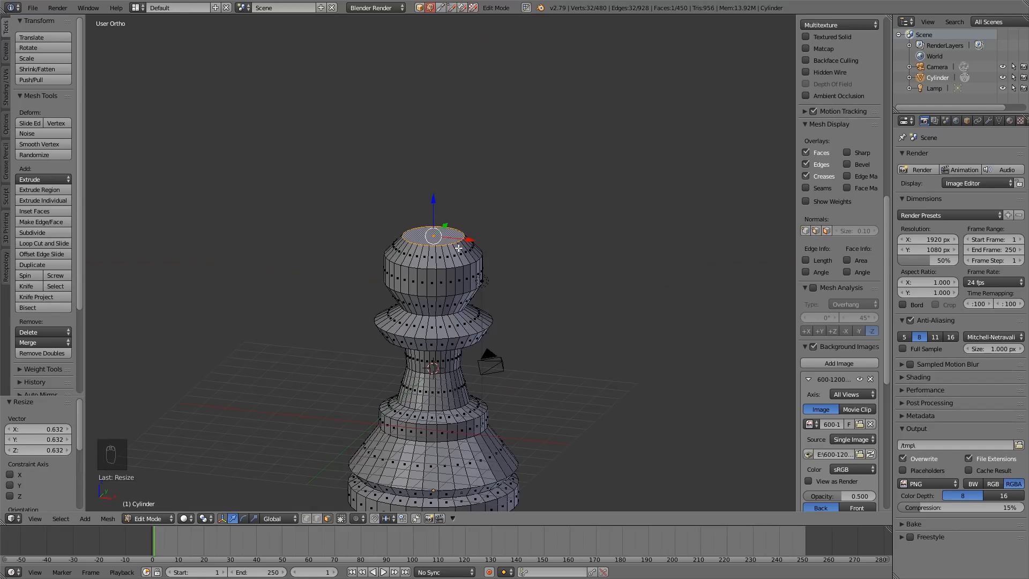
Frame the selected top face of the pawn's head with numpad period.
key("NUMPAD_PERIOD")
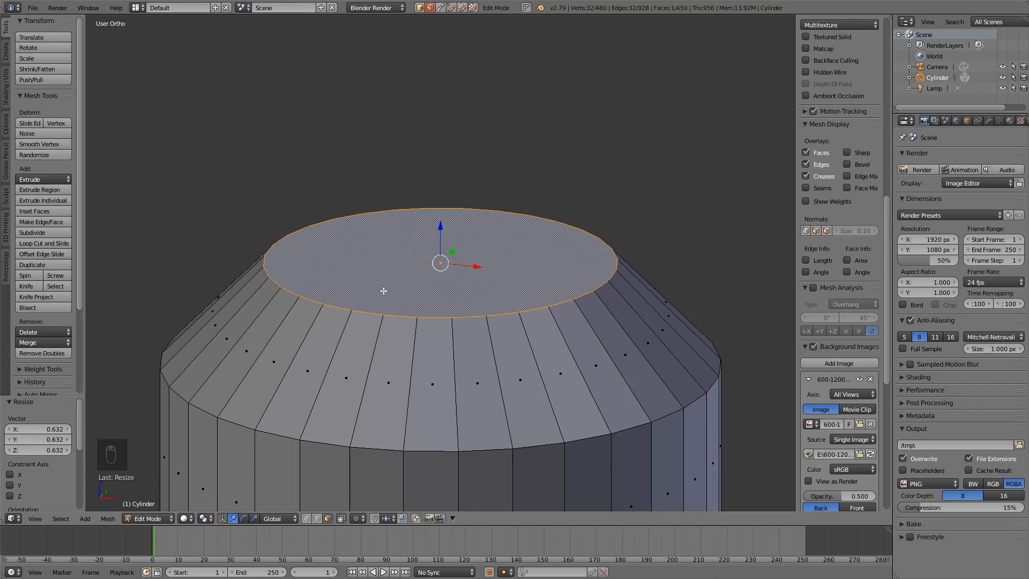
mouse_move(429, 239)
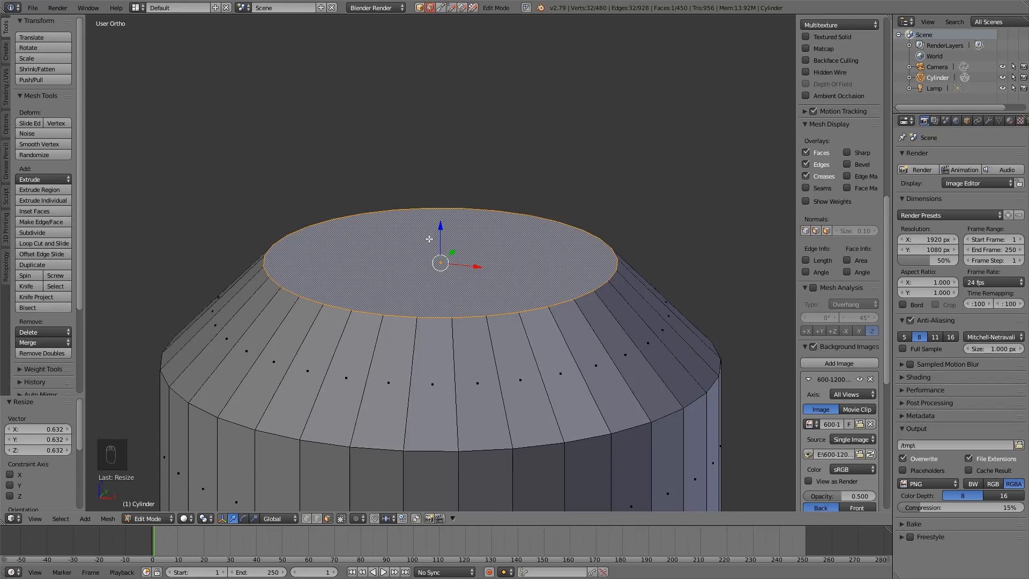
mouse_move(436, 264)
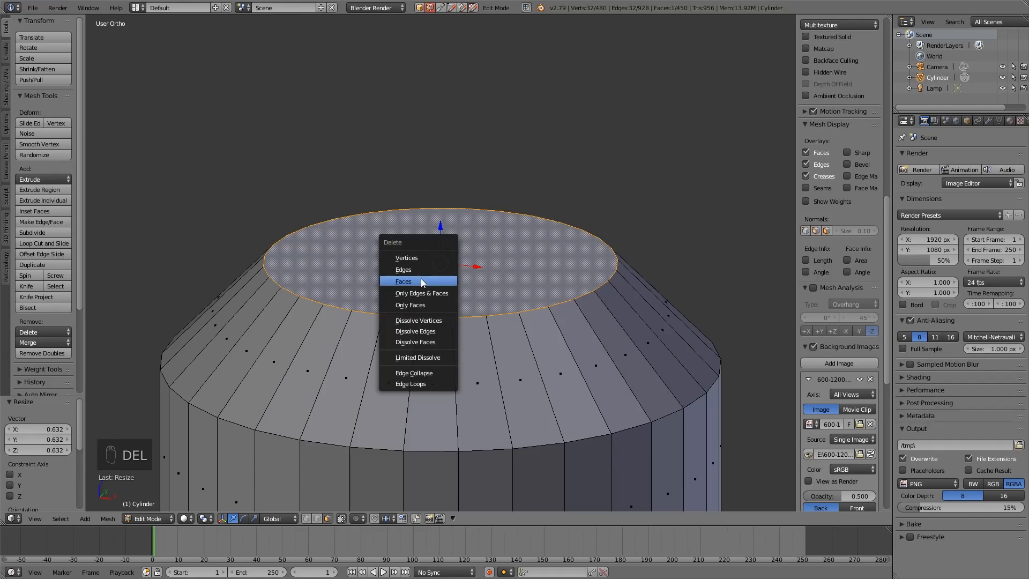
Delete the head's top face, then extrude its edge rim and scale it to the centre.
left_click(403, 281)
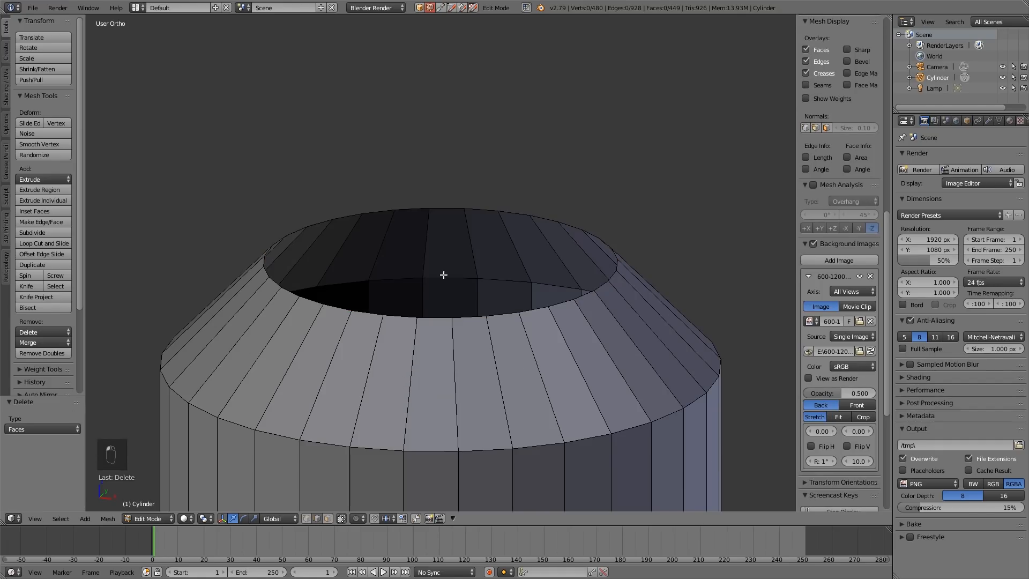
key("ctrl+tab")
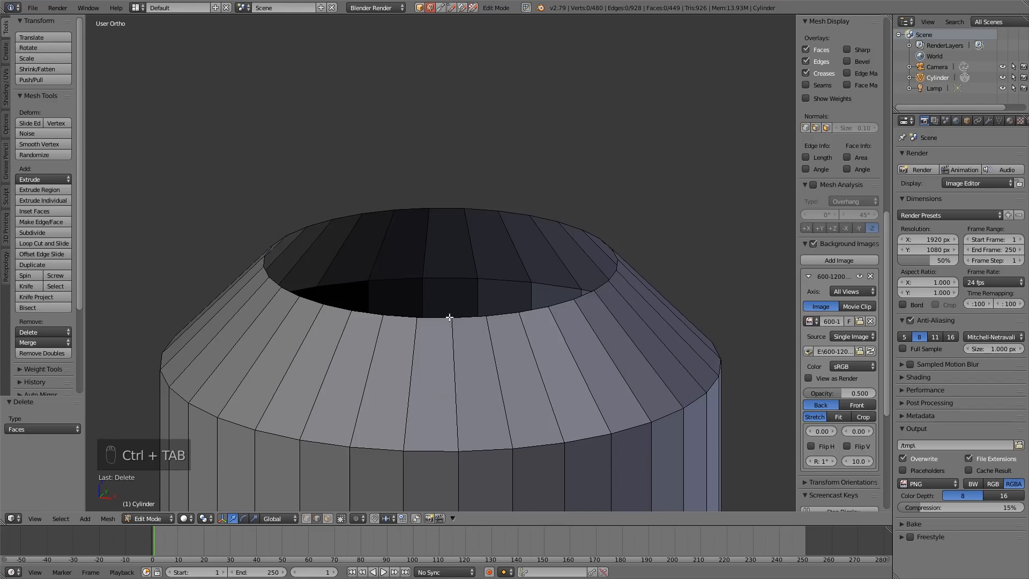
left_click(439, 322)
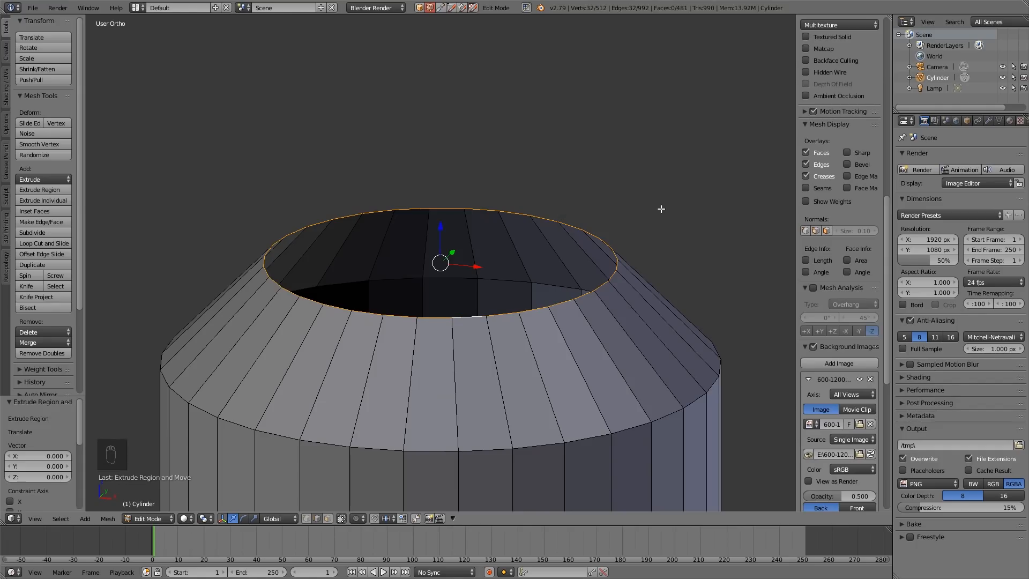
key("s")
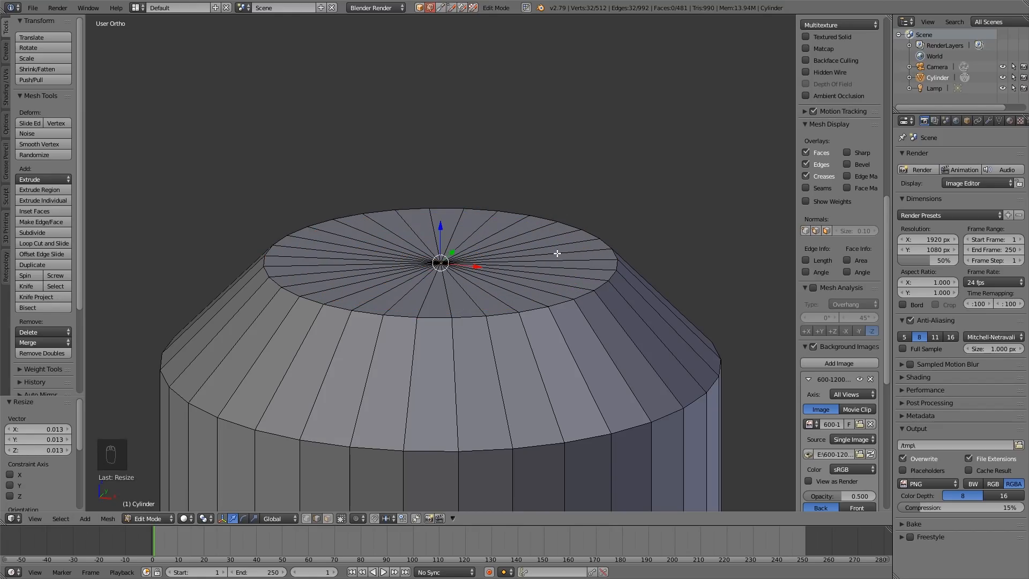
key("ctrl+z")
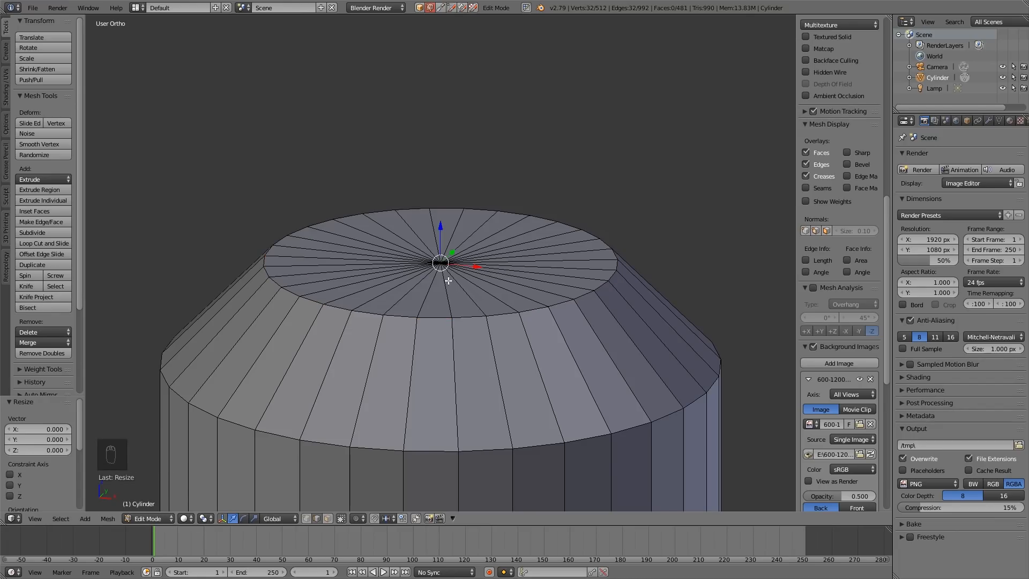
mouse_move(427, 265)
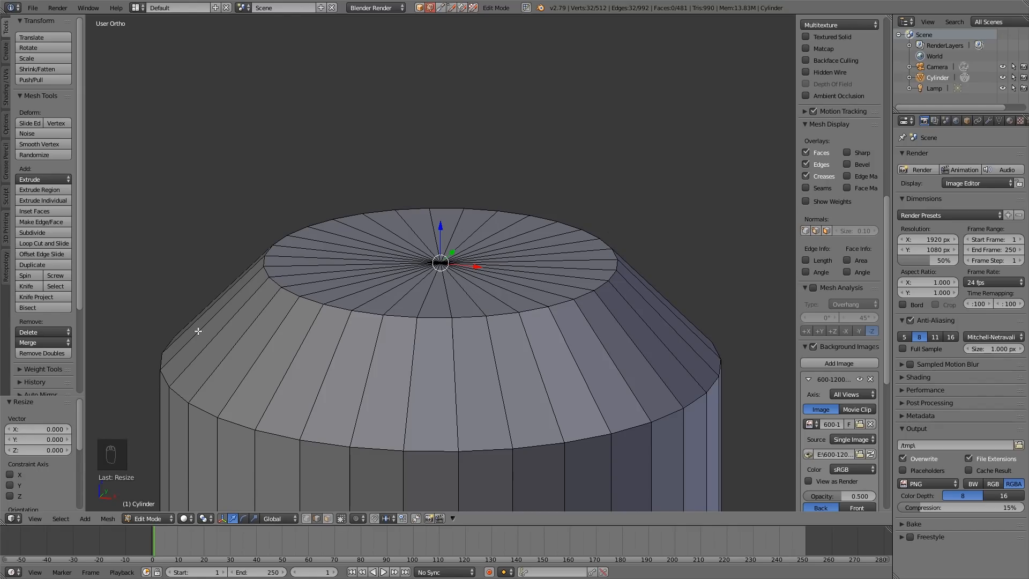
mouse_move(43, 353)
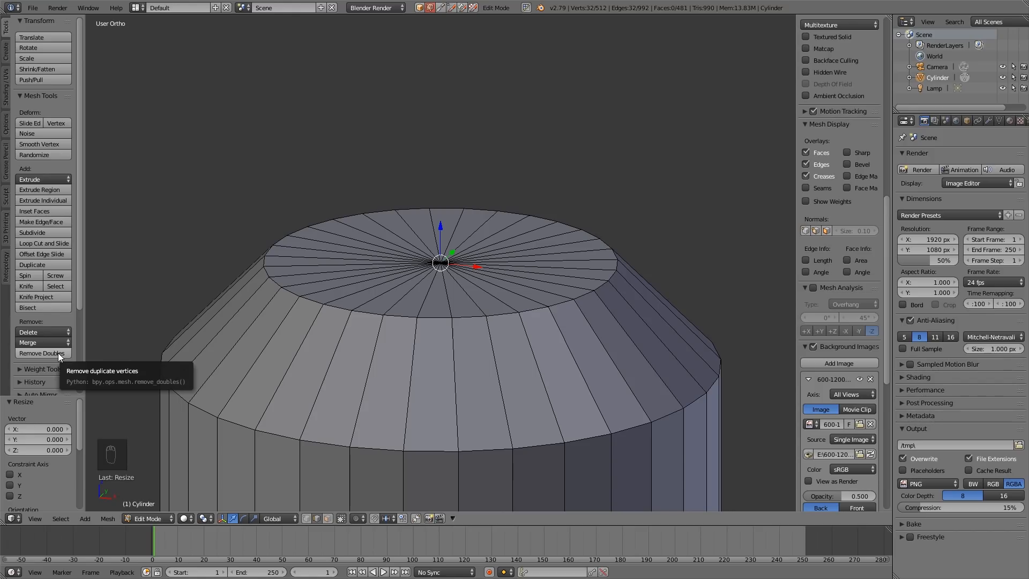
Remove Doubles to merge the centre vertices, then return to front view.
left_click(42, 353)
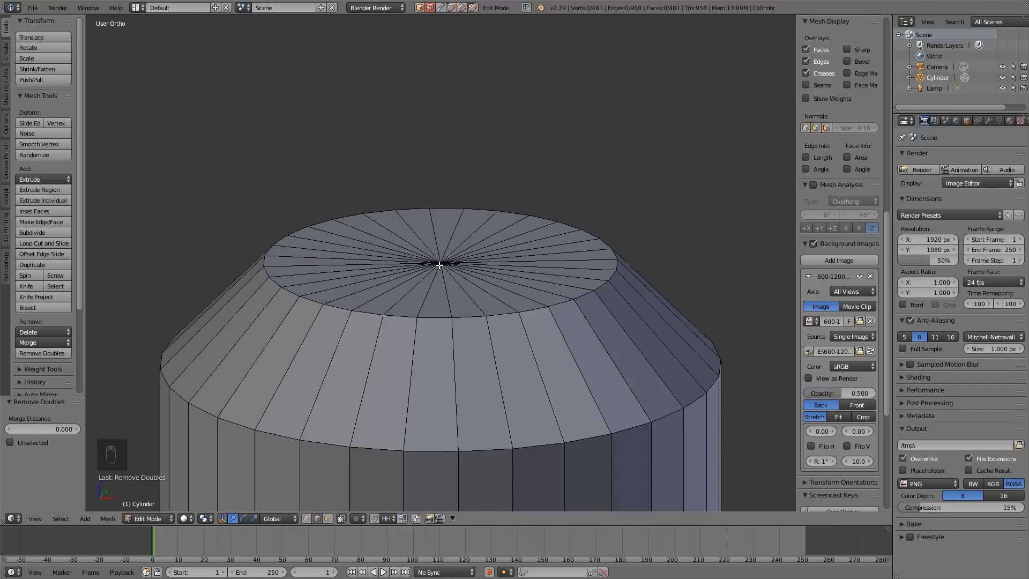
mouse_move(317, 302)
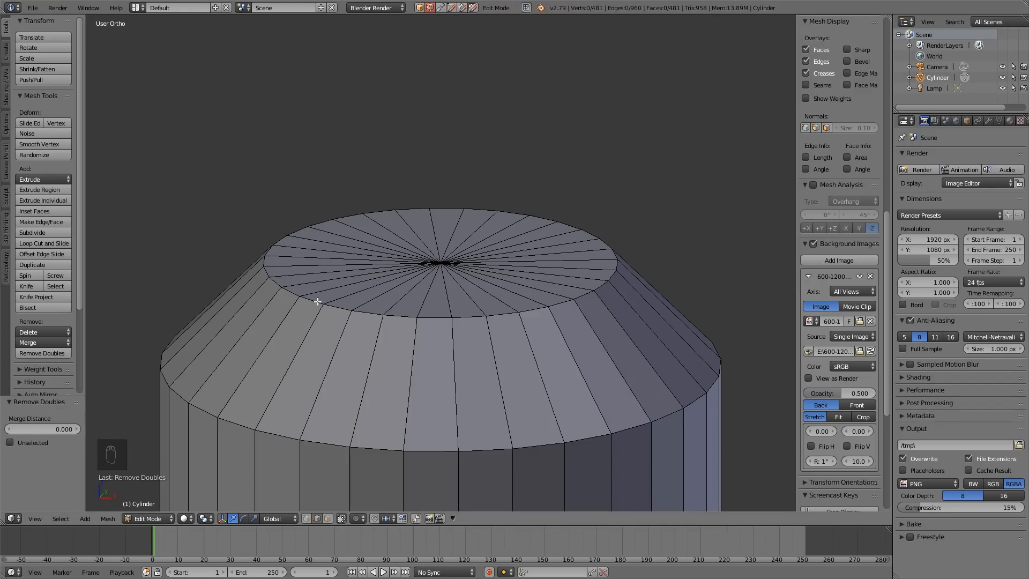
key("ctrl+tab")
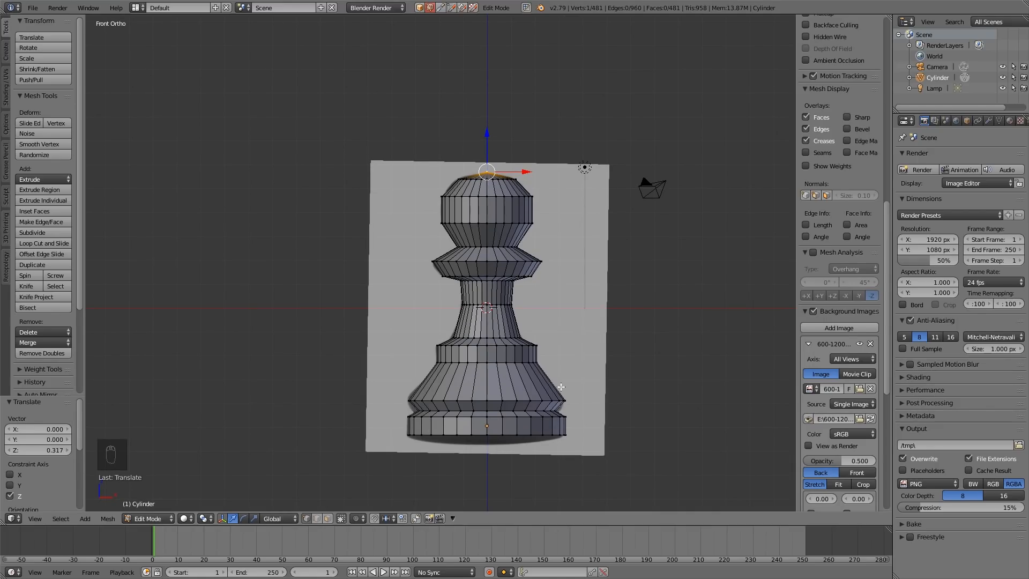
mouse_move(559, 409)
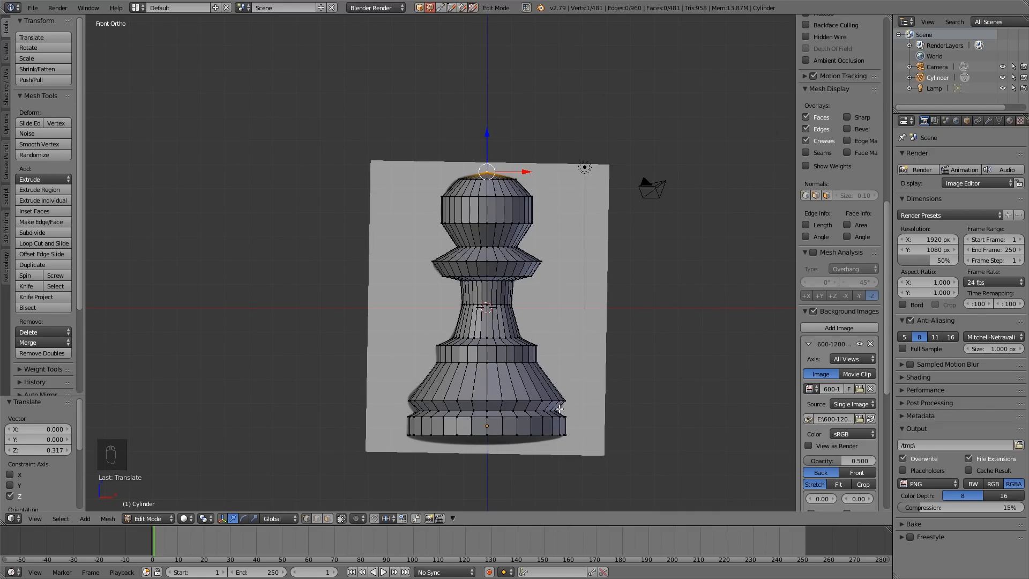
mouse_move(451, 405)
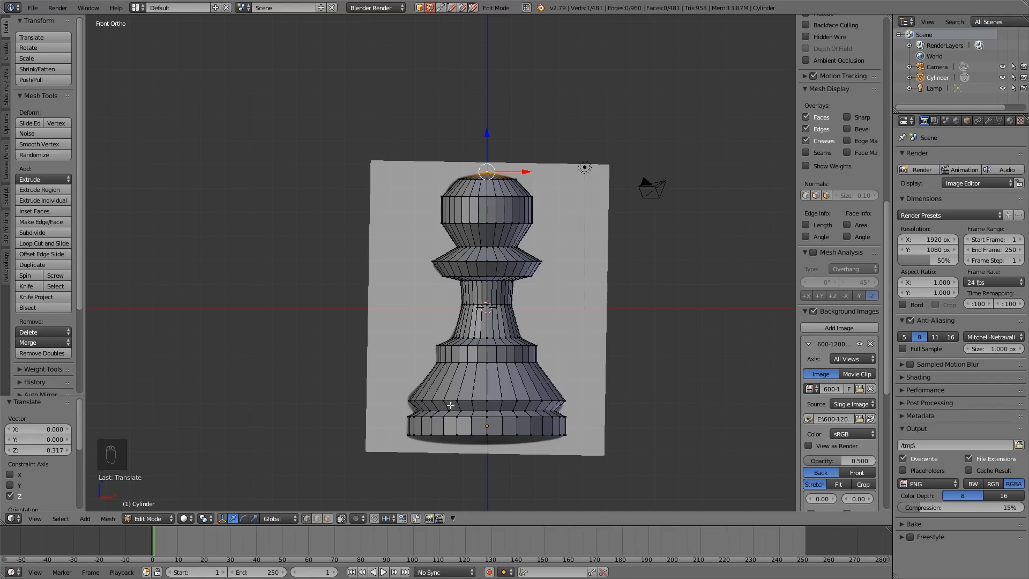
mouse_move(513, 421)
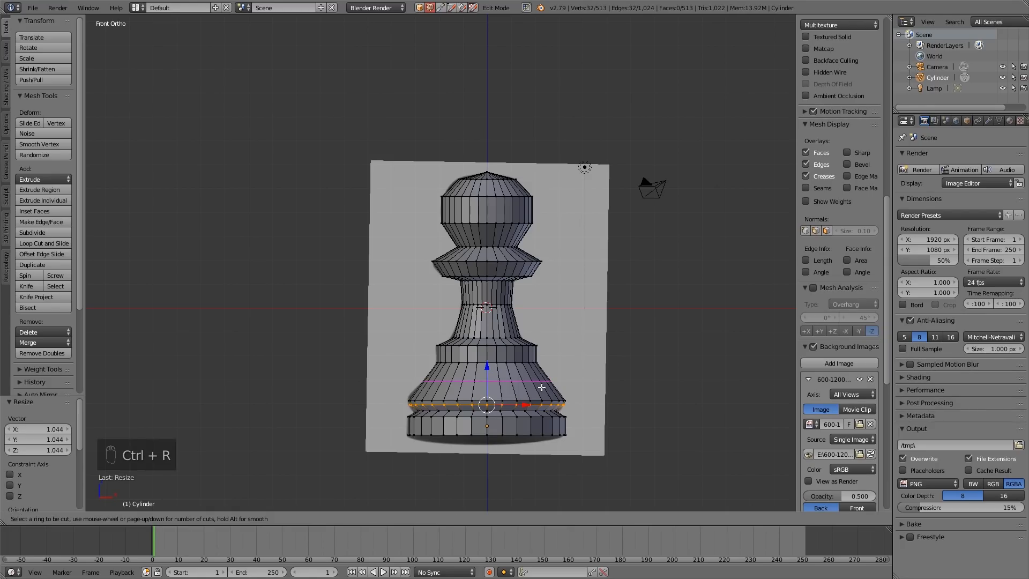
mouse_move(541, 386)
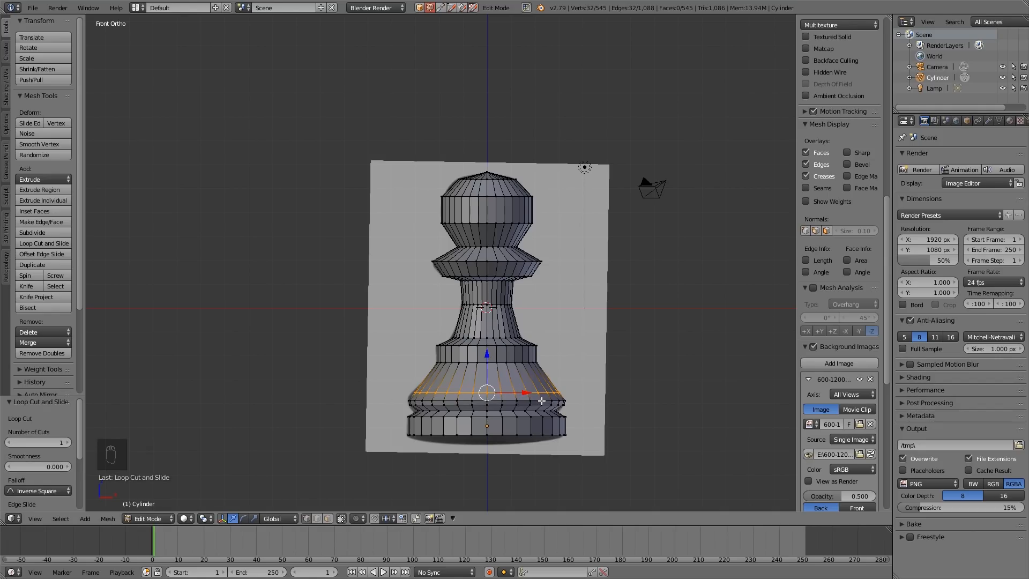
Scale the new lower-body edge loop to about 1.031.
key("s")
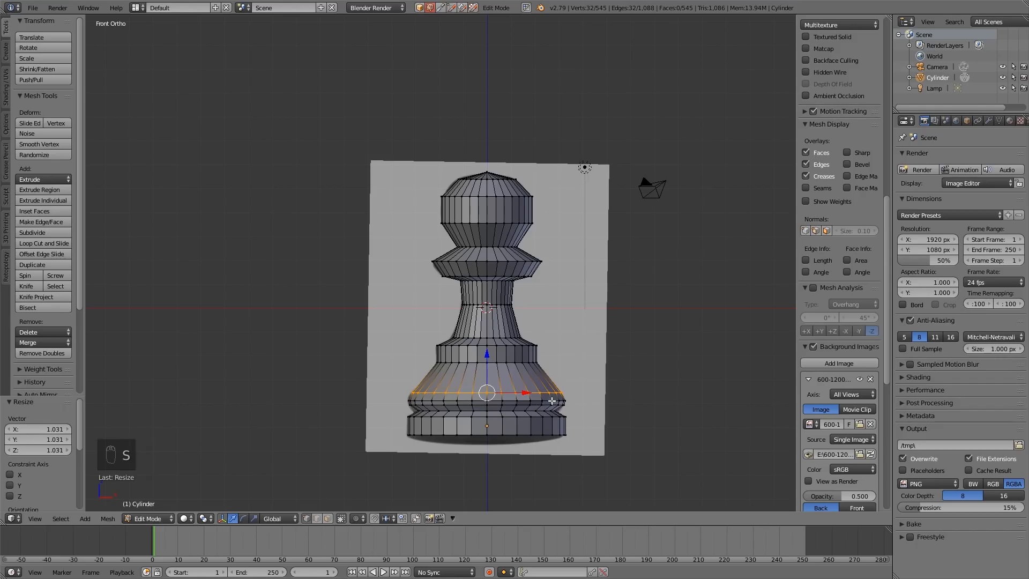
mouse_move(547, 394)
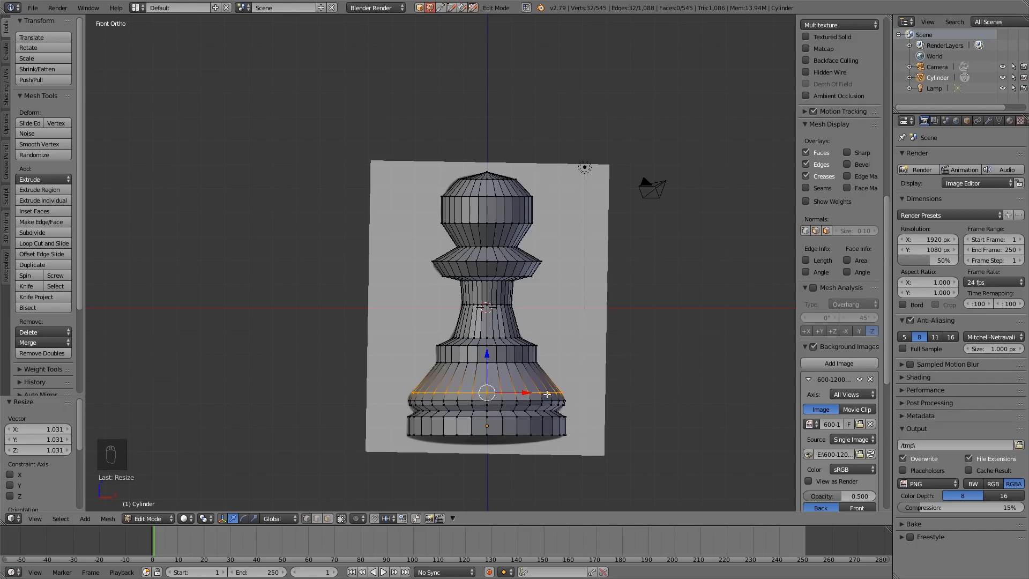
mouse_move(531, 410)
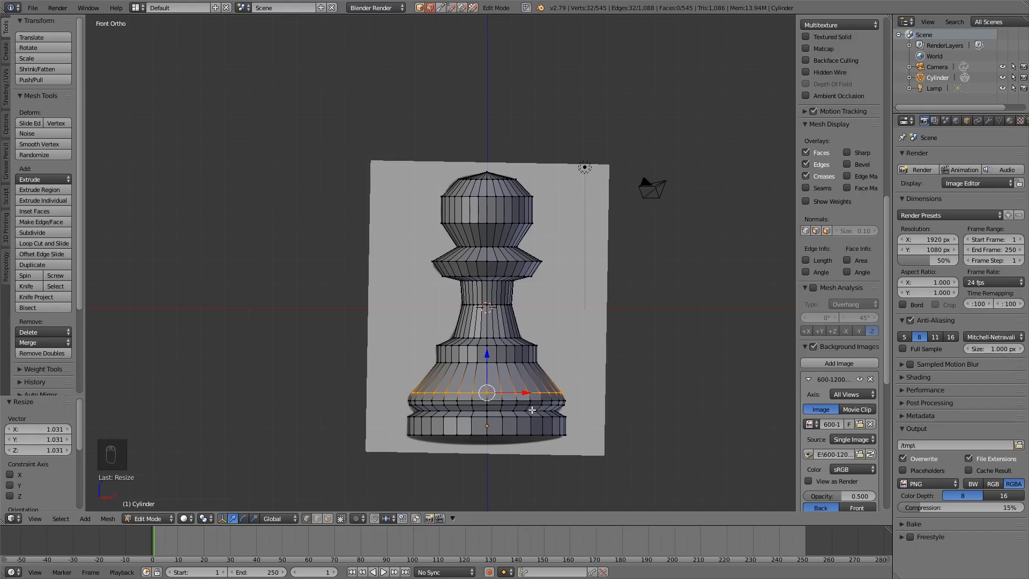
mouse_move(557, 410)
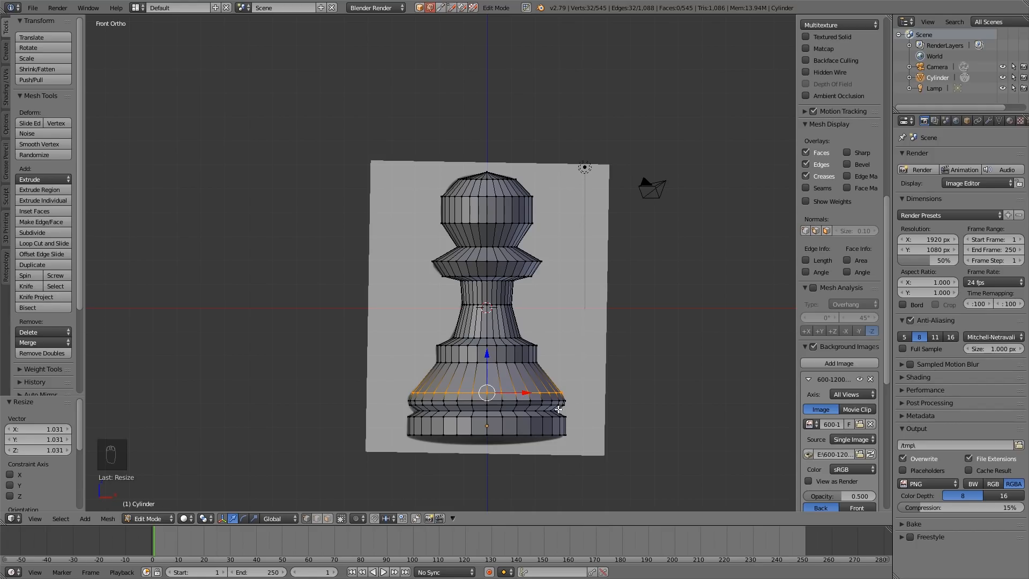
mouse_move(538, 412)
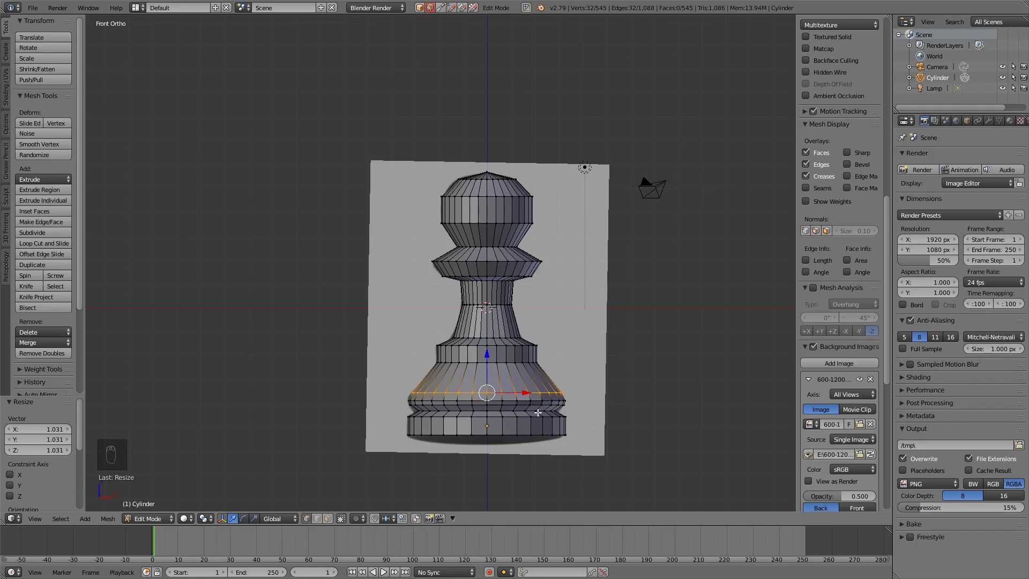
mouse_move(609, 356)
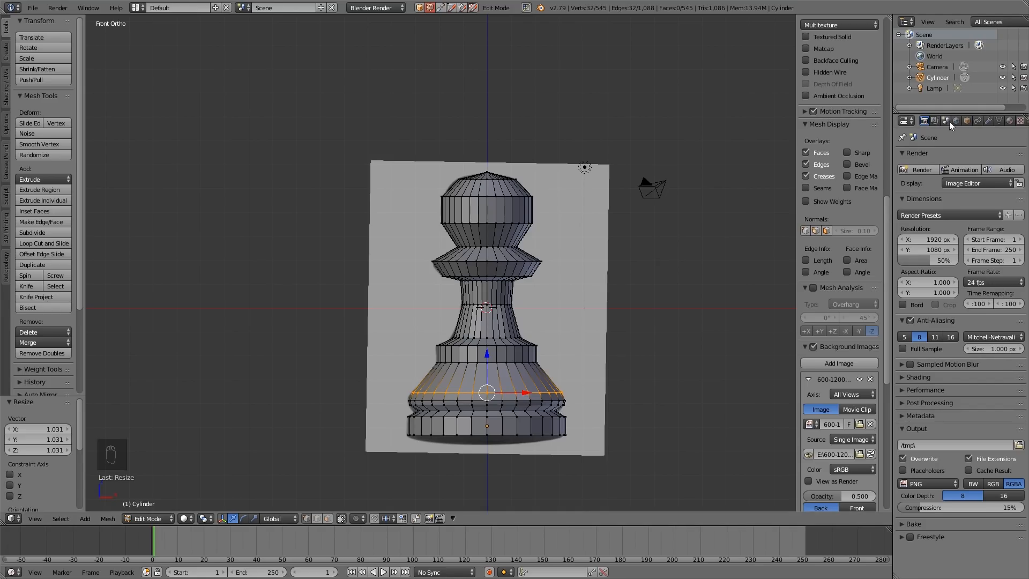
Enable Auto Smooth under Normals in the pawn's Object Data settings and leave Edit Mode.
left_click(1013, 120)
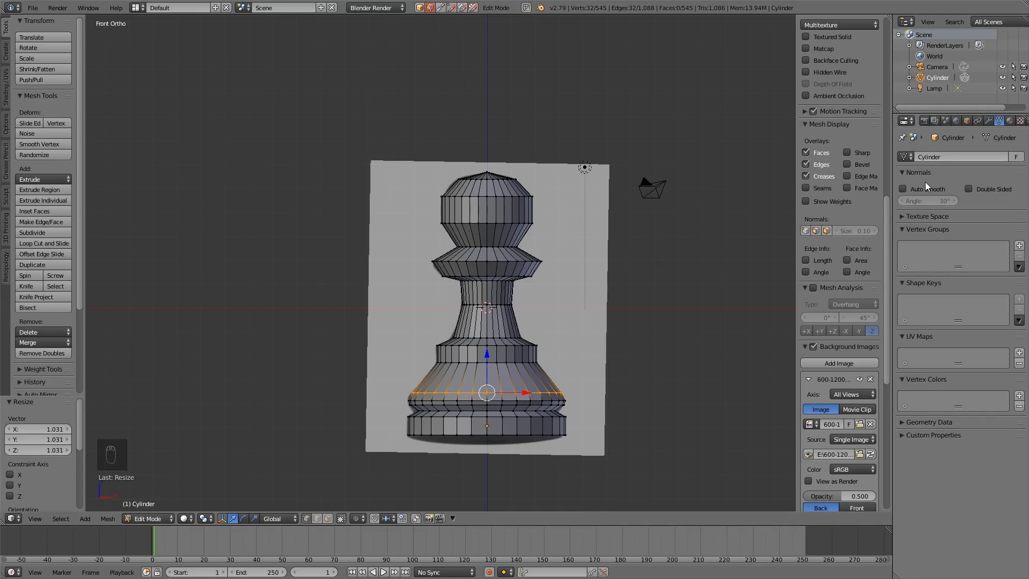
left_click(901, 189)
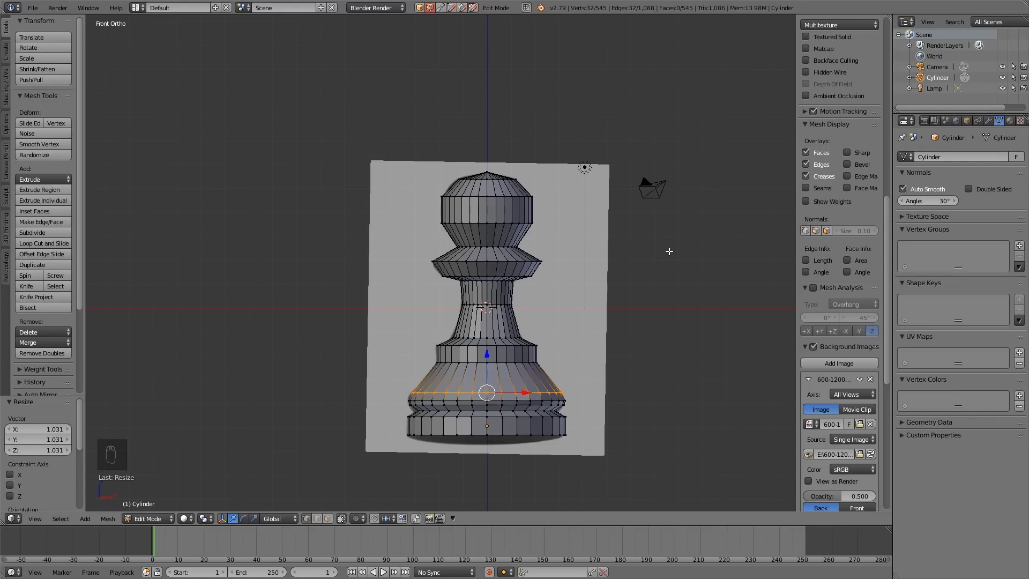
key("Tab")
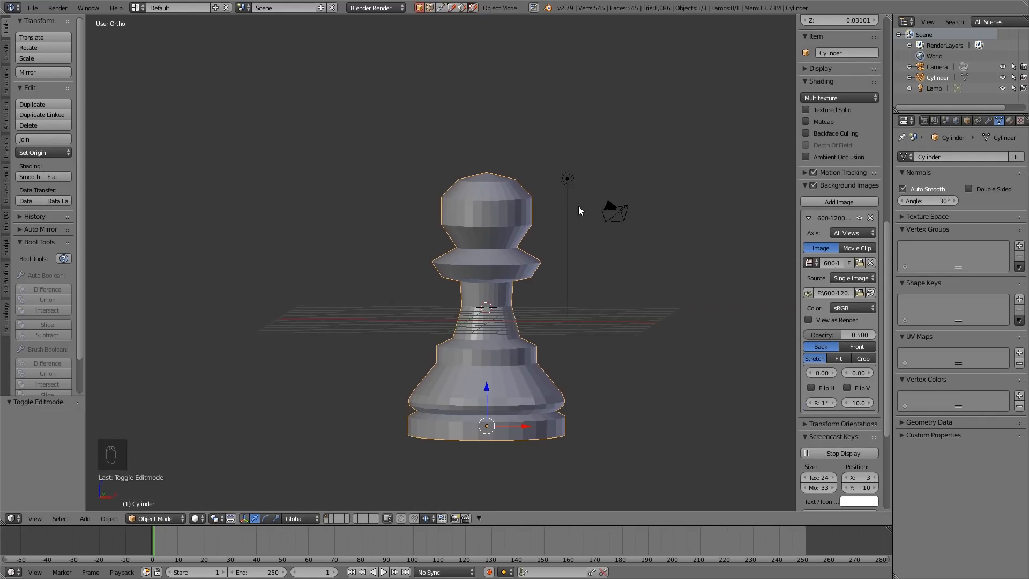
mouse_move(29, 175)
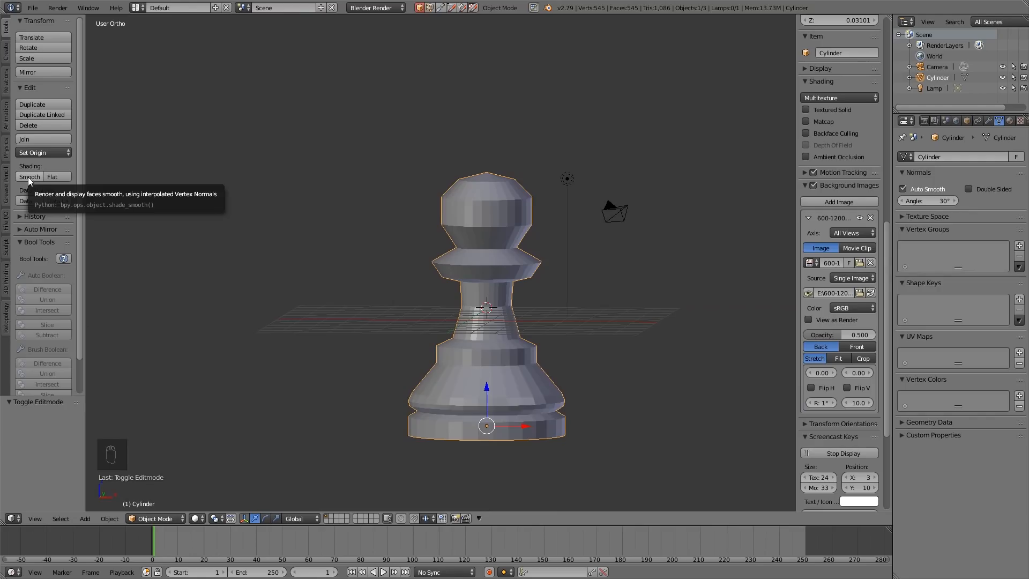
Apply smooth shading to the pawn from the Tool Shelf.
left_click(30, 176)
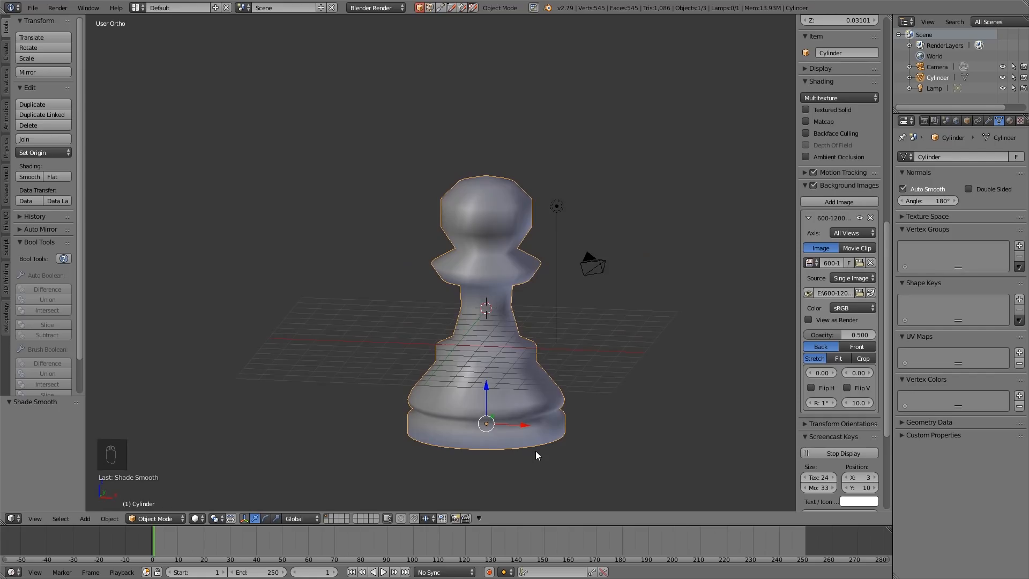
mouse_move(514, 414)
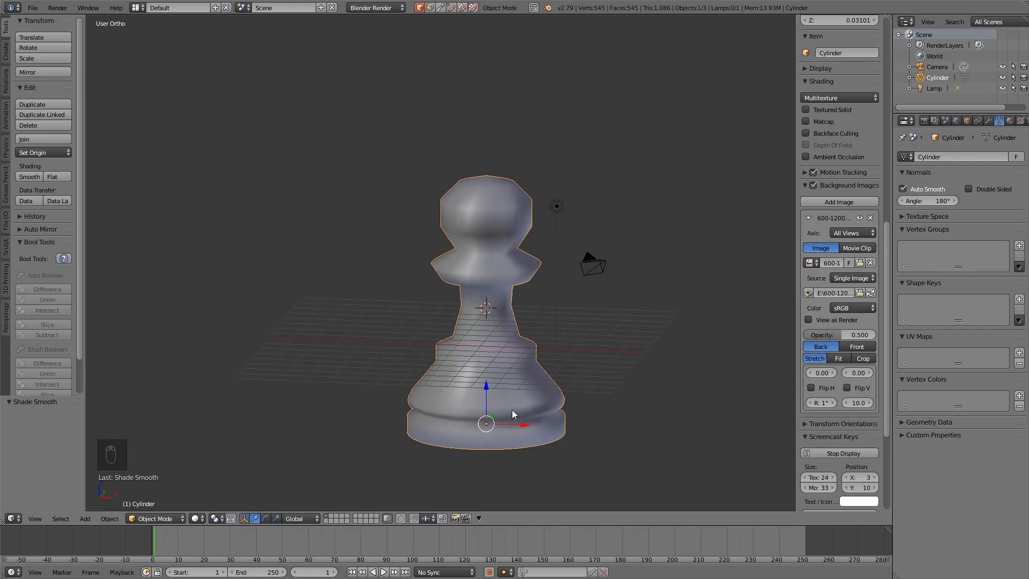
mouse_move(173, 513)
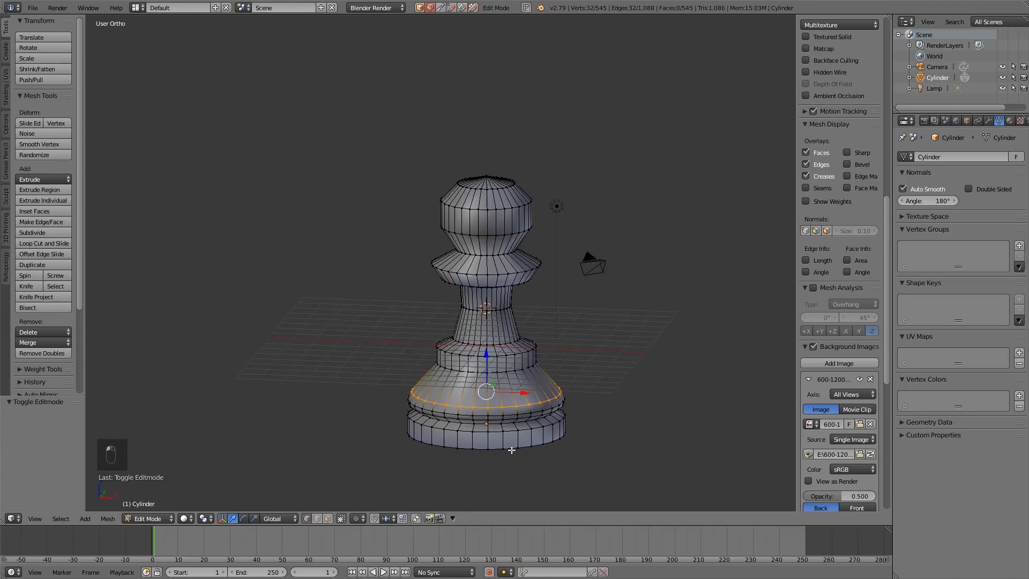
Mark the base-joint edge loop sharp via Mesh > Edges > Mark Sharp, then view in Object Mode.
scroll("up", 3)
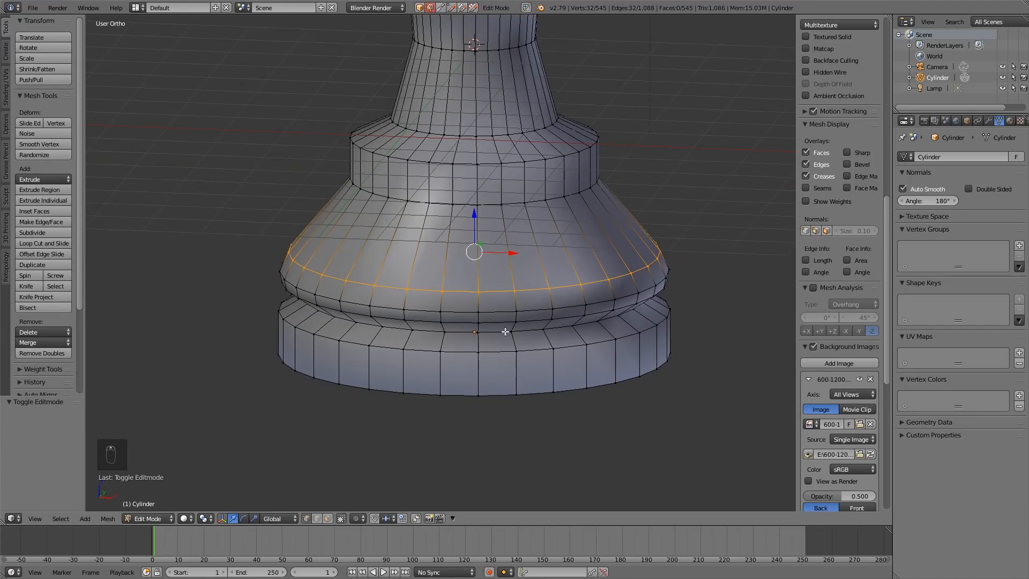
mouse_move(497, 332)
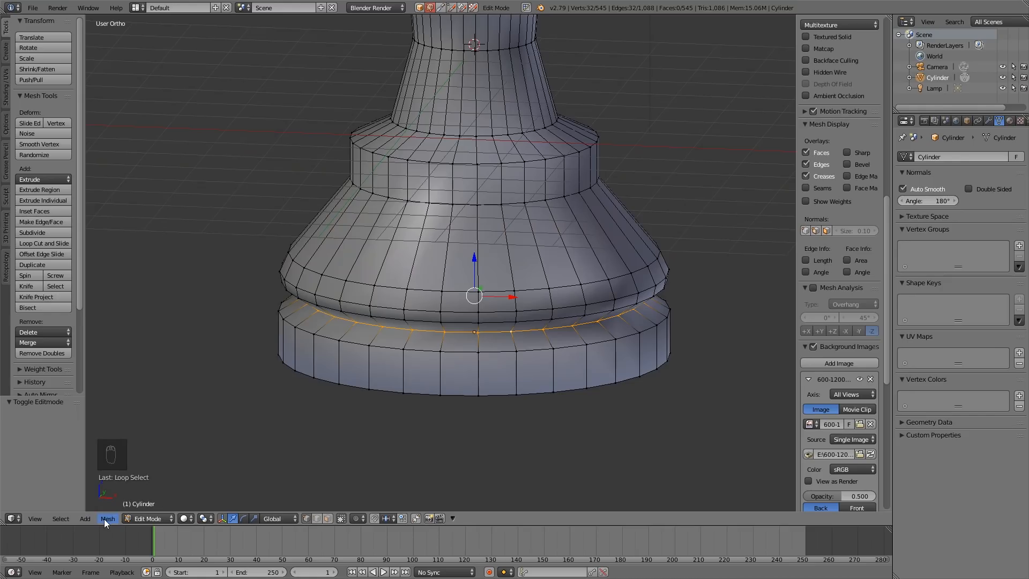
left_click(107, 518)
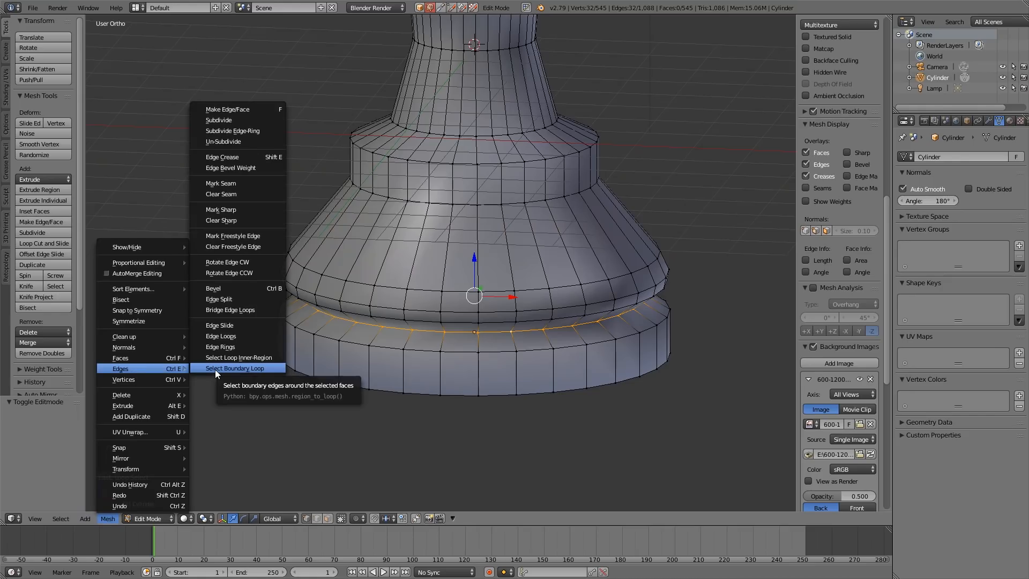
mouse_move(231, 220)
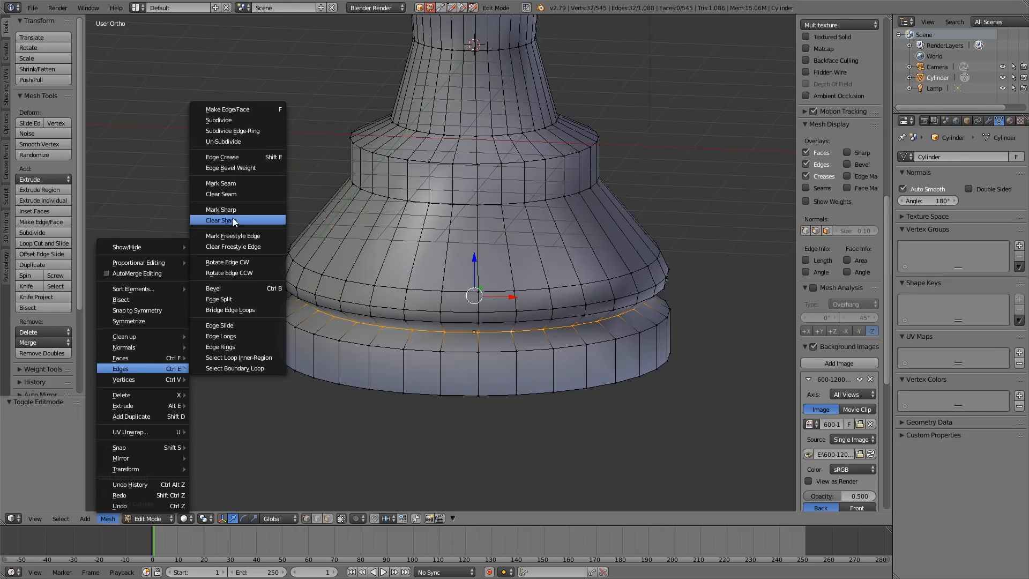
left_click(220, 209)
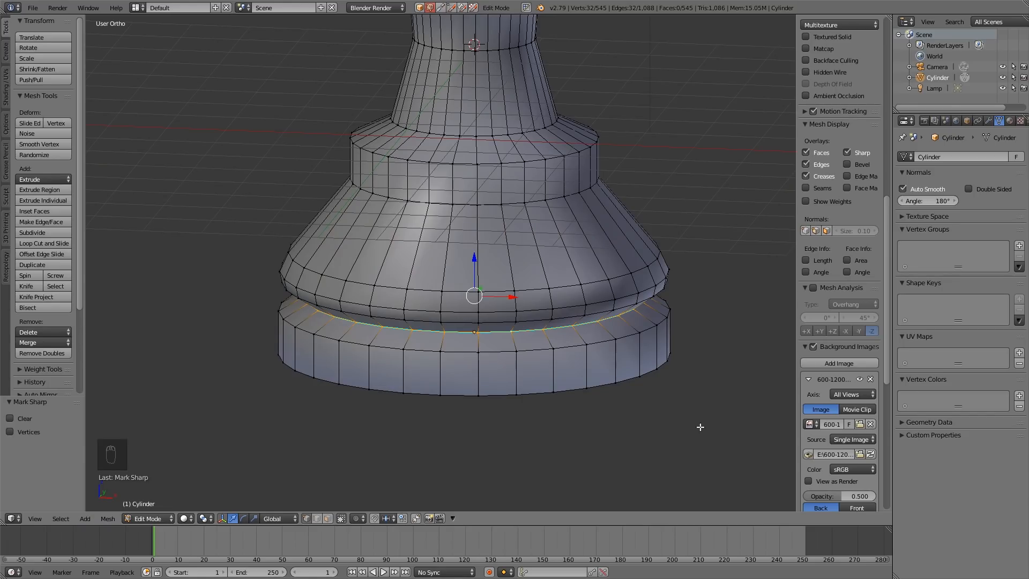
key("Tab")
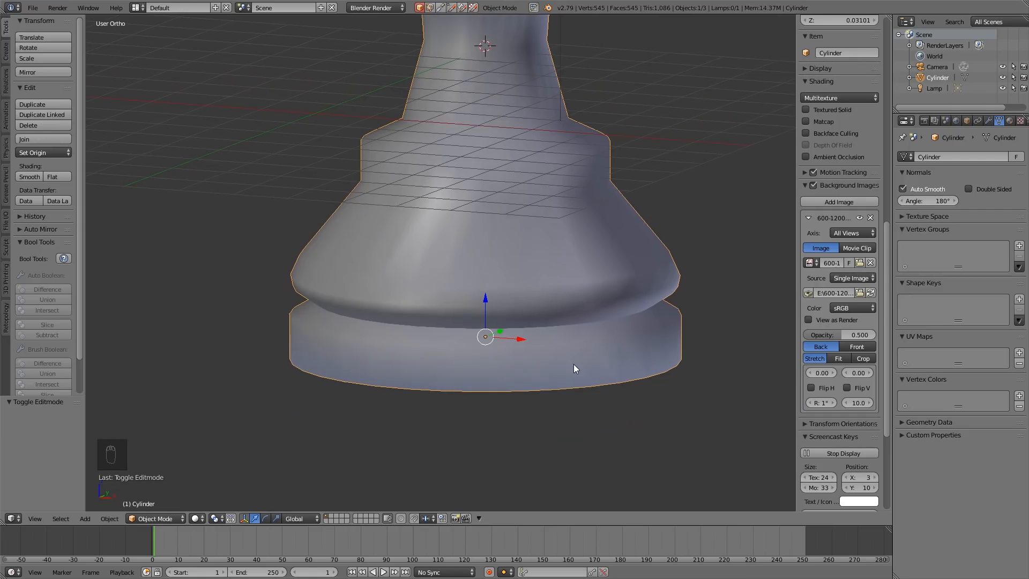
key("Tab")
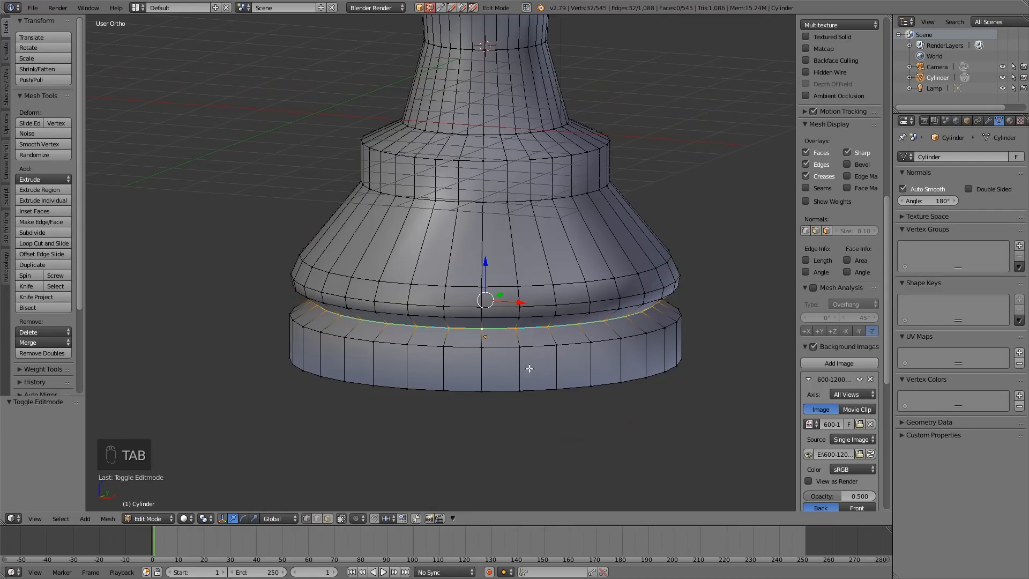
mouse_move(508, 350)
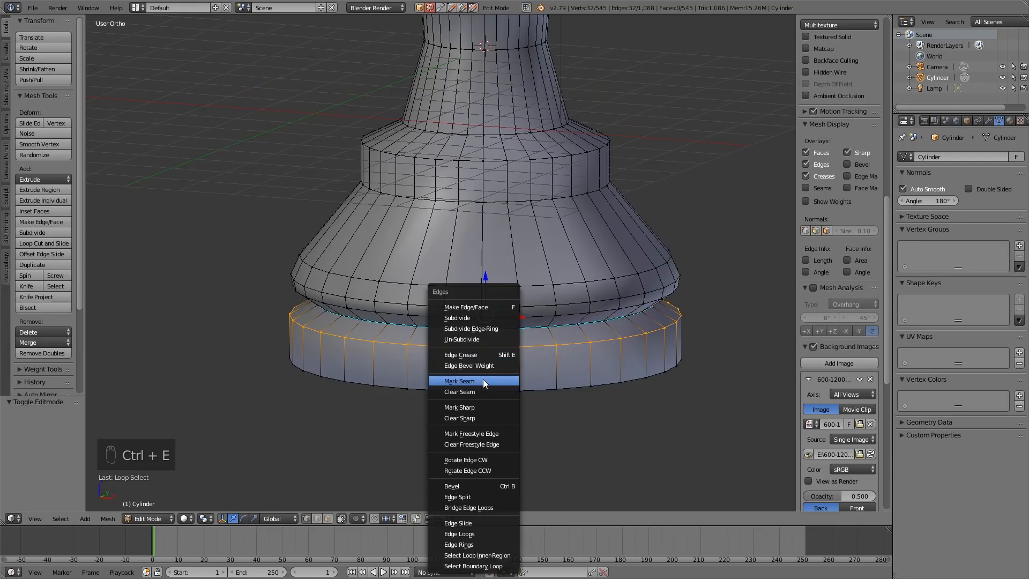
left_click(459, 407)
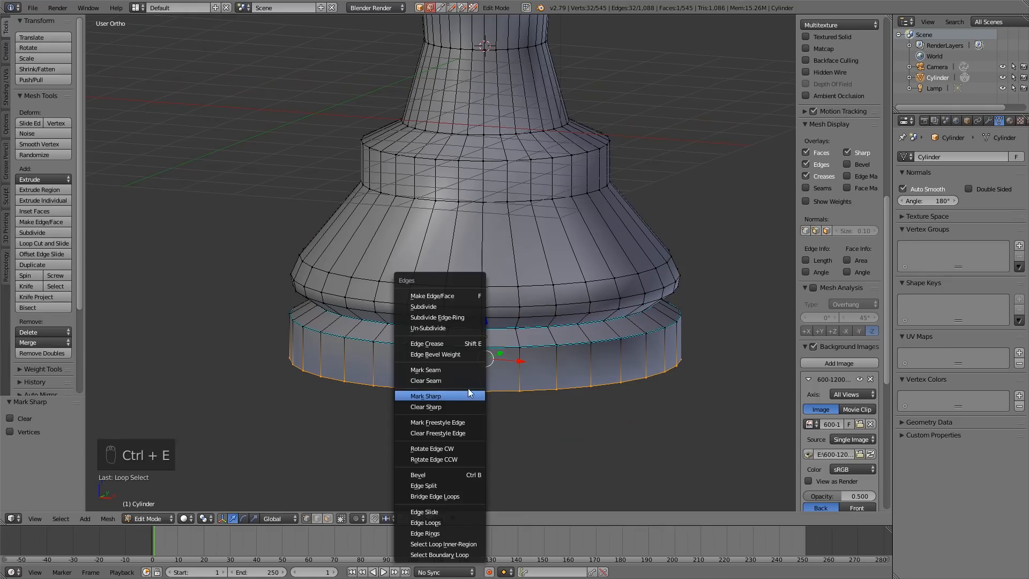
left_click(425, 396)
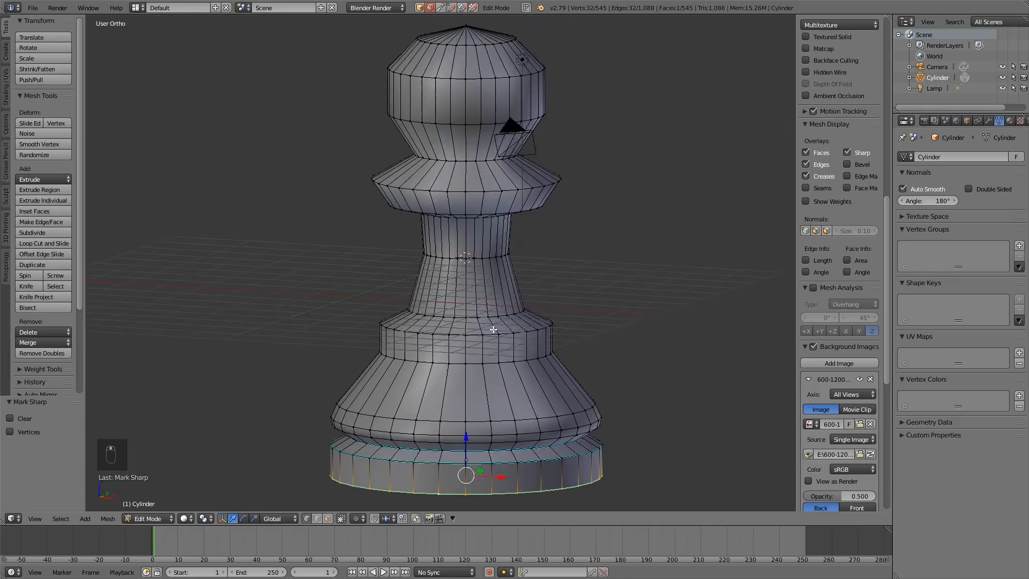
key("Ctrl+E")
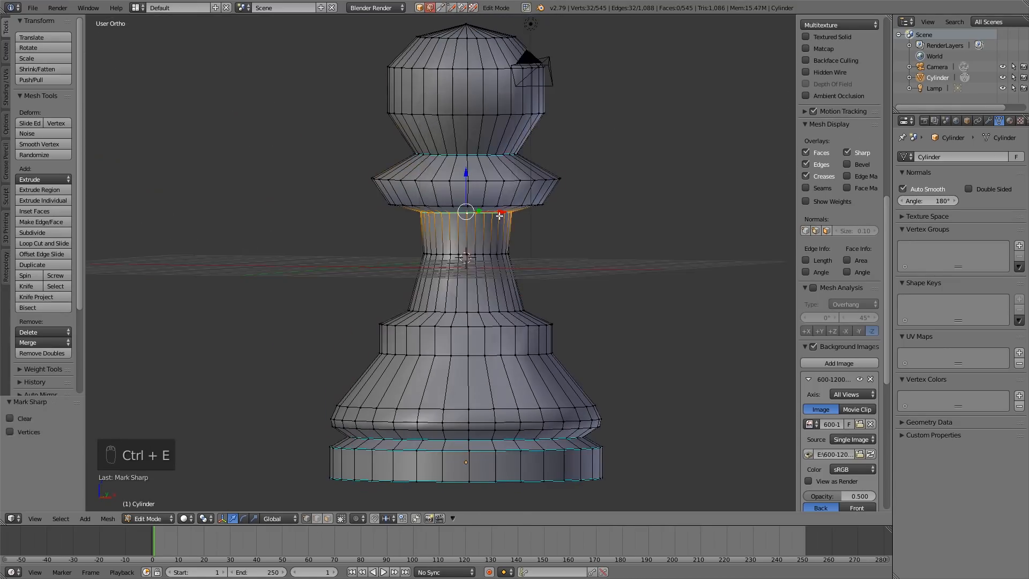
key("Tab")
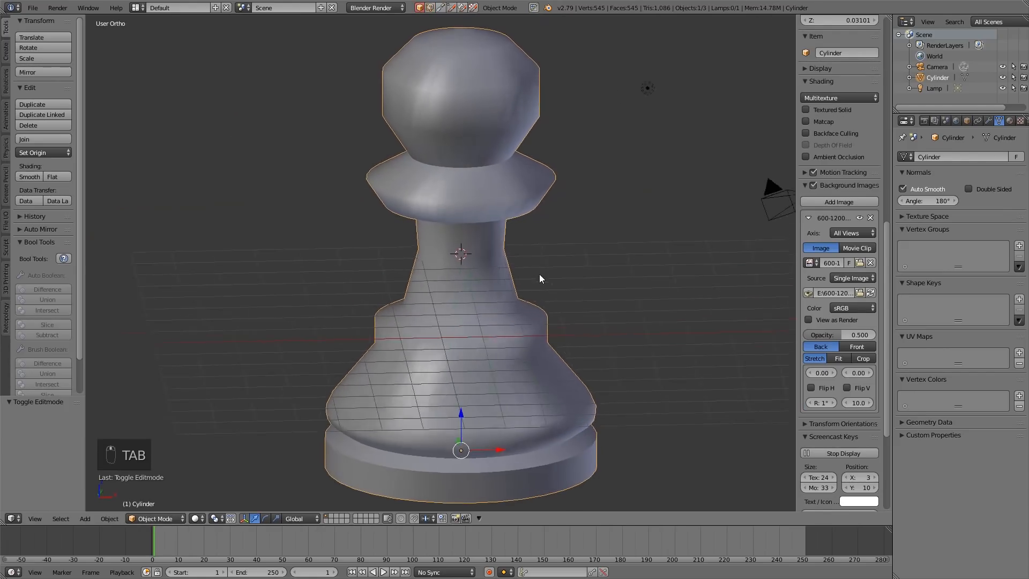
key("Tab")
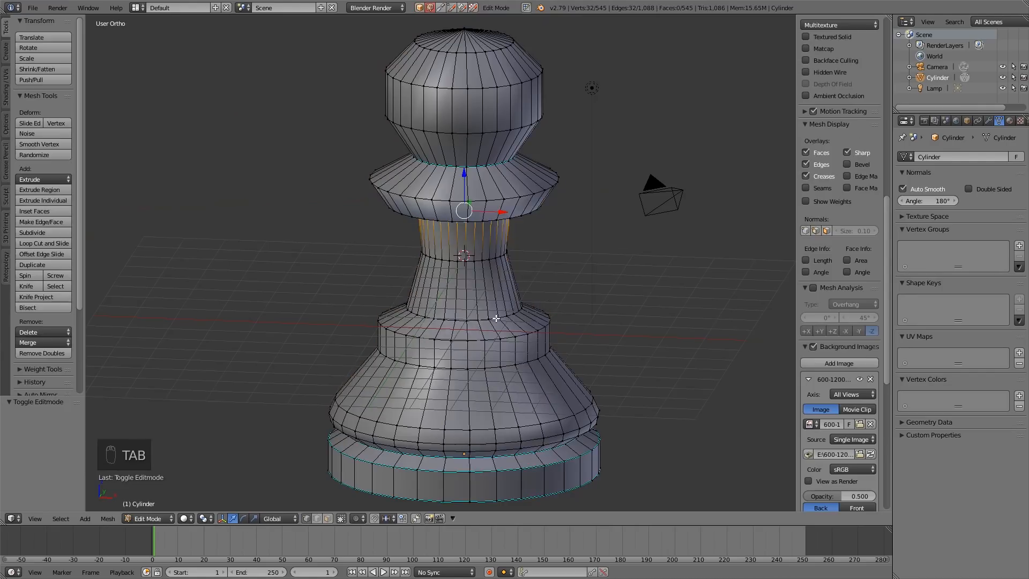
key("TAB")
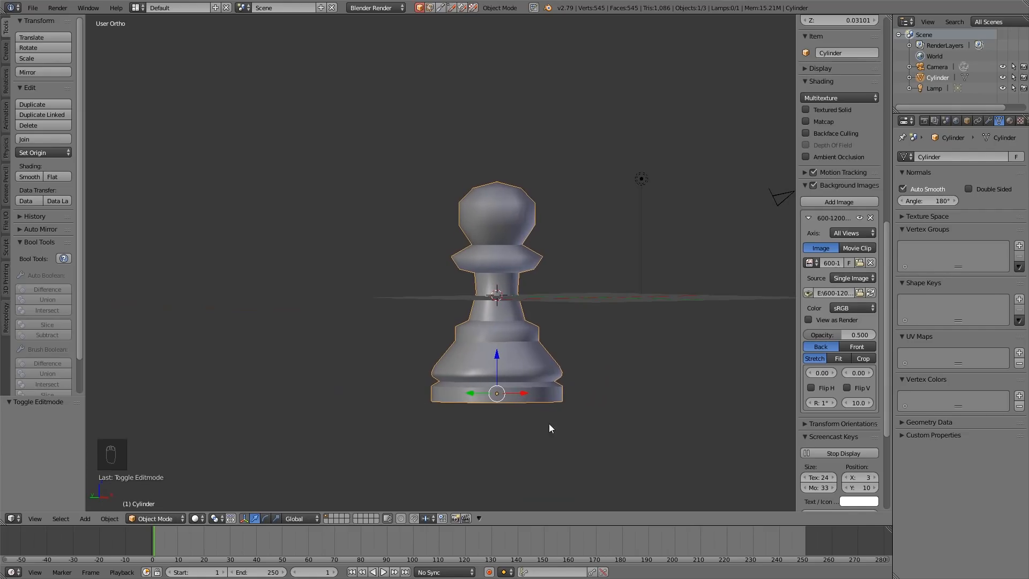
left_click_drag(549, 427, 542, 380)
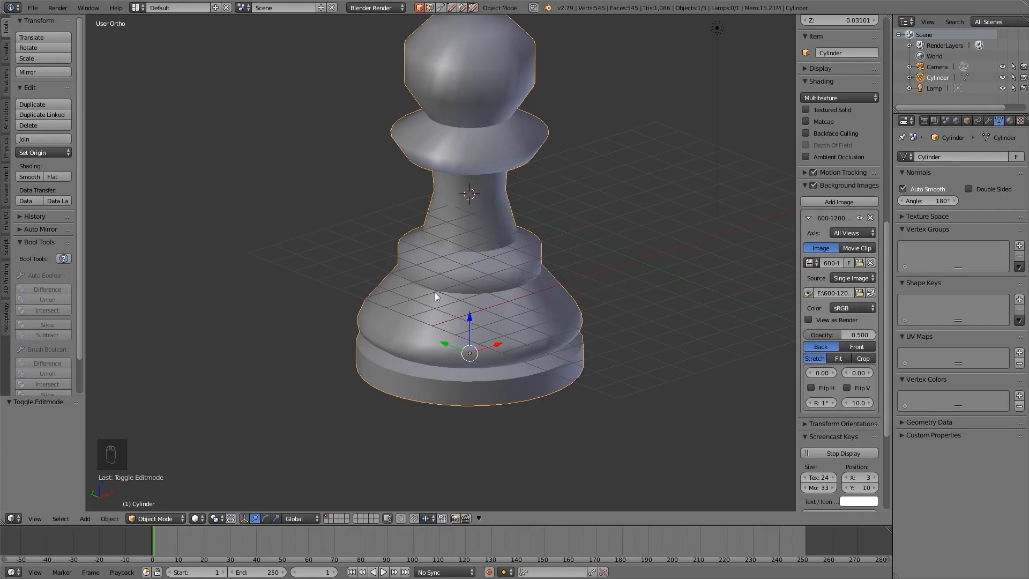
key("Tab")
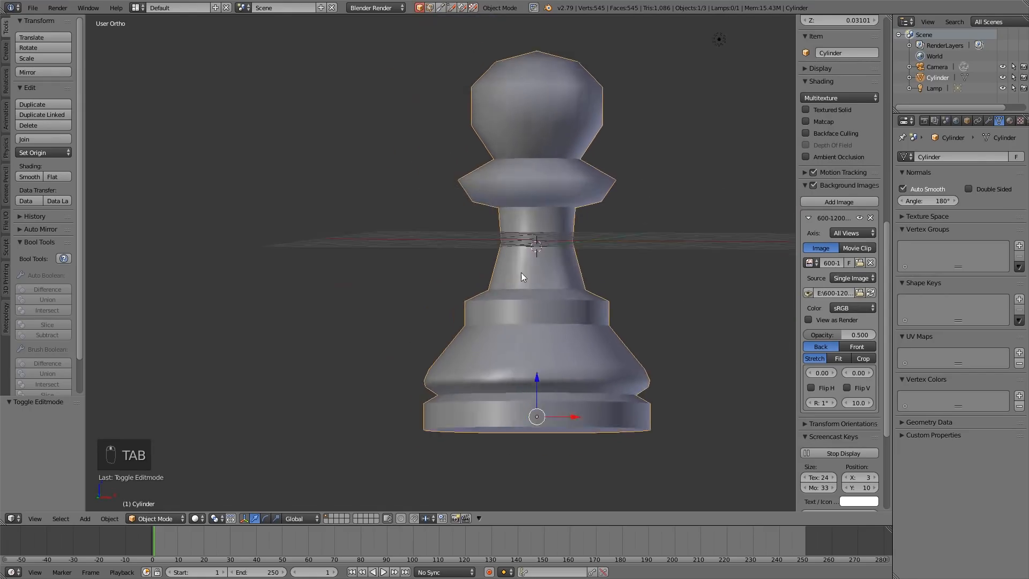
left_click_drag(525, 276, 654, 278)
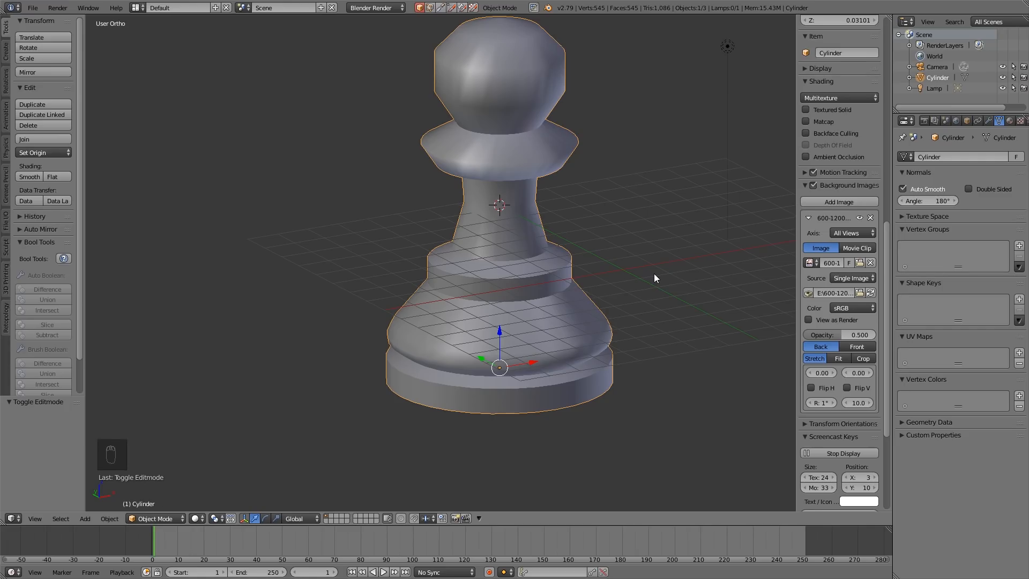
mouse_move(668, 297)
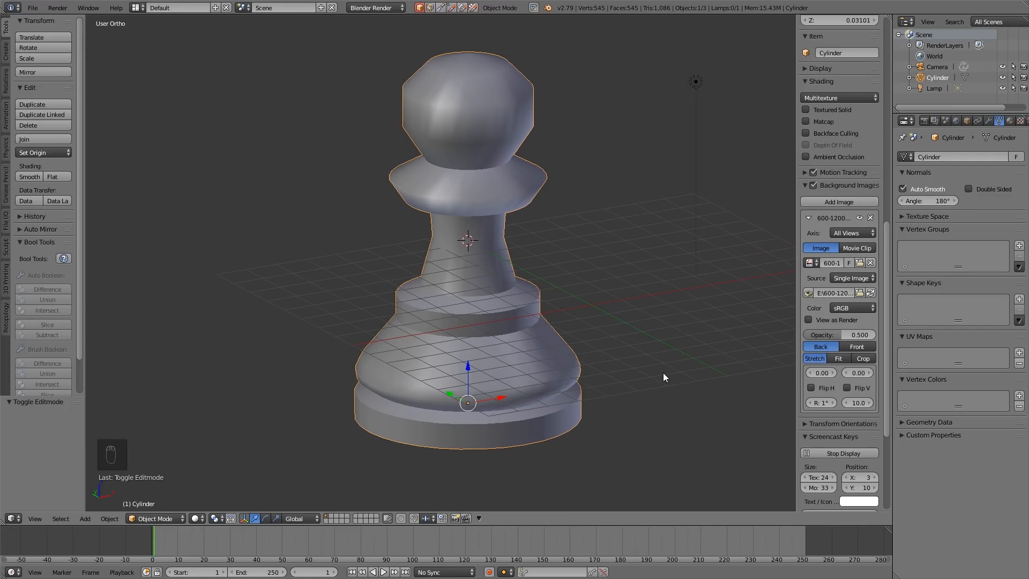
mouse_move(675, 412)
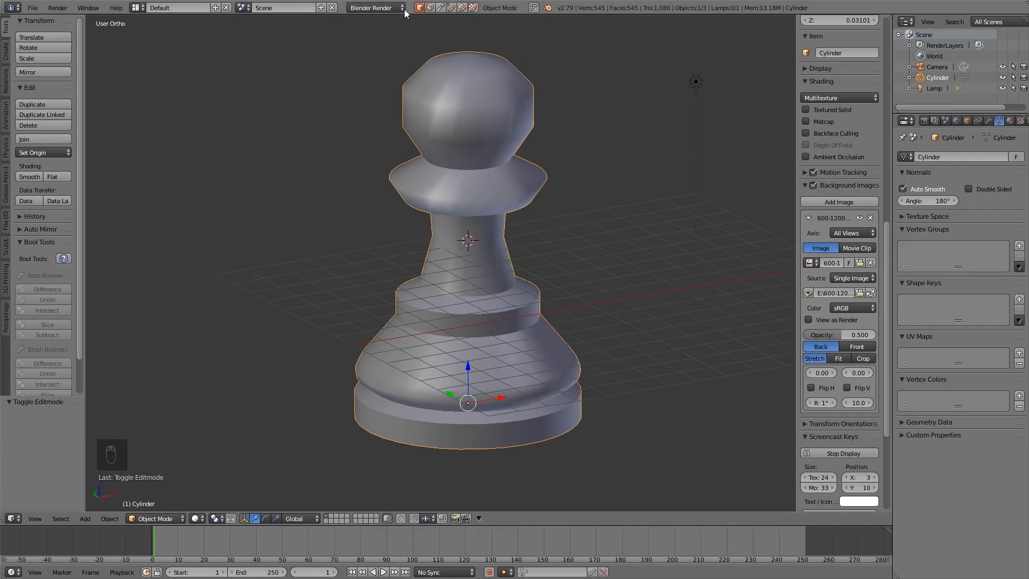
Change the render engine from Blender Render to Cycles Render.
left_click(379, 7)
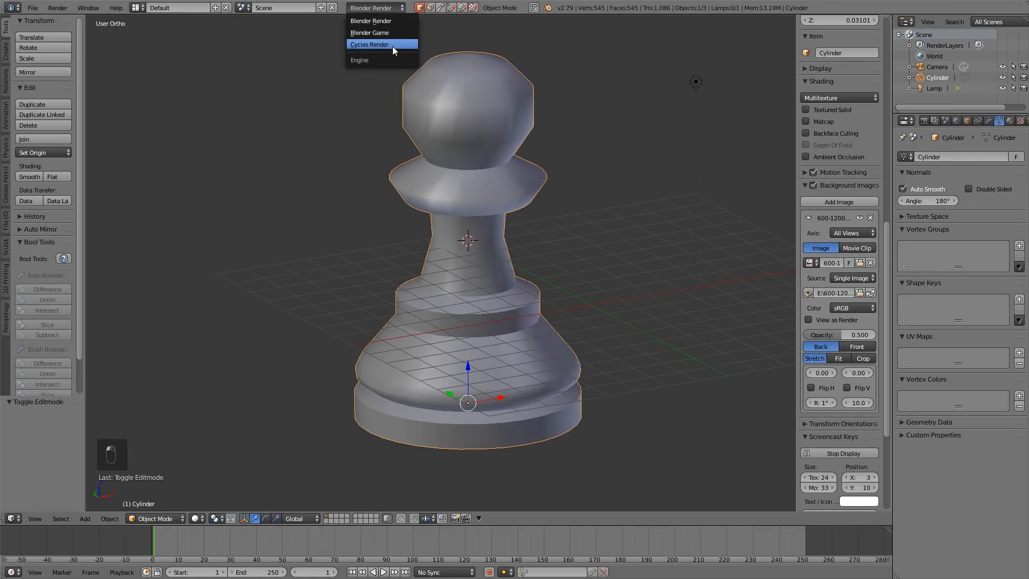
left_click(370, 44)
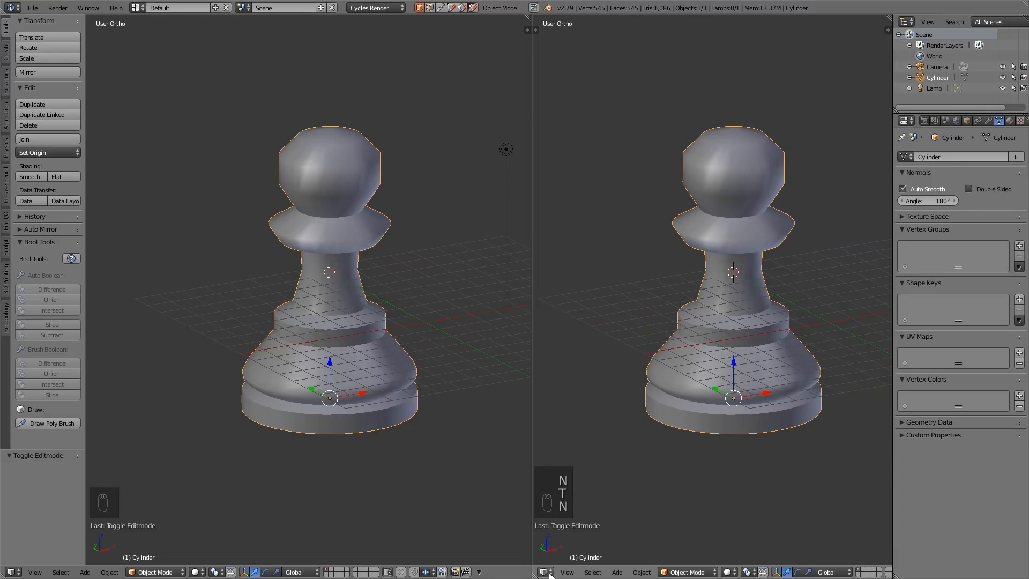
Turn the right area into a Node Editor and create a new, darker Diffuse material.
left_click(541, 571)
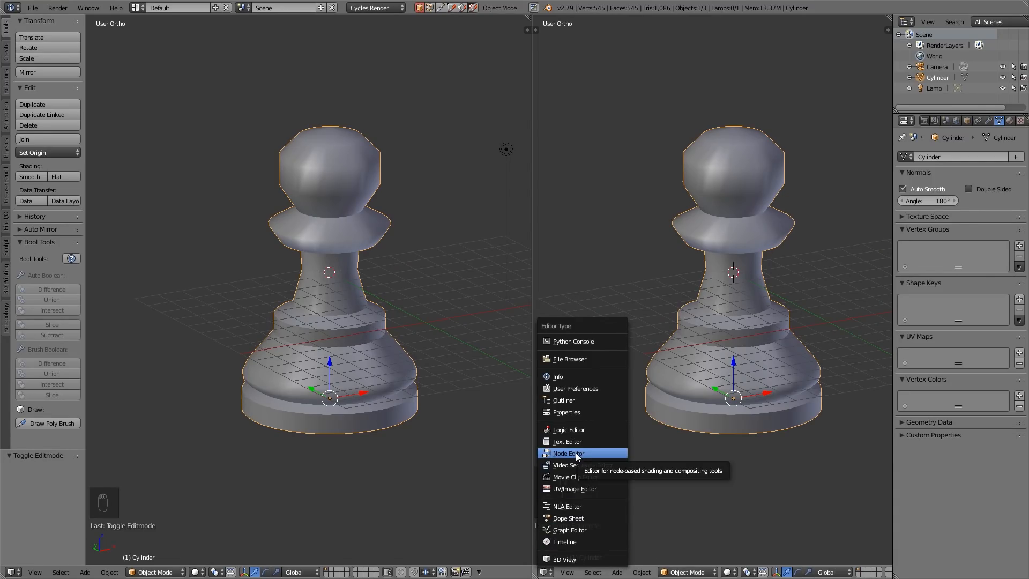
left_click(568, 452)
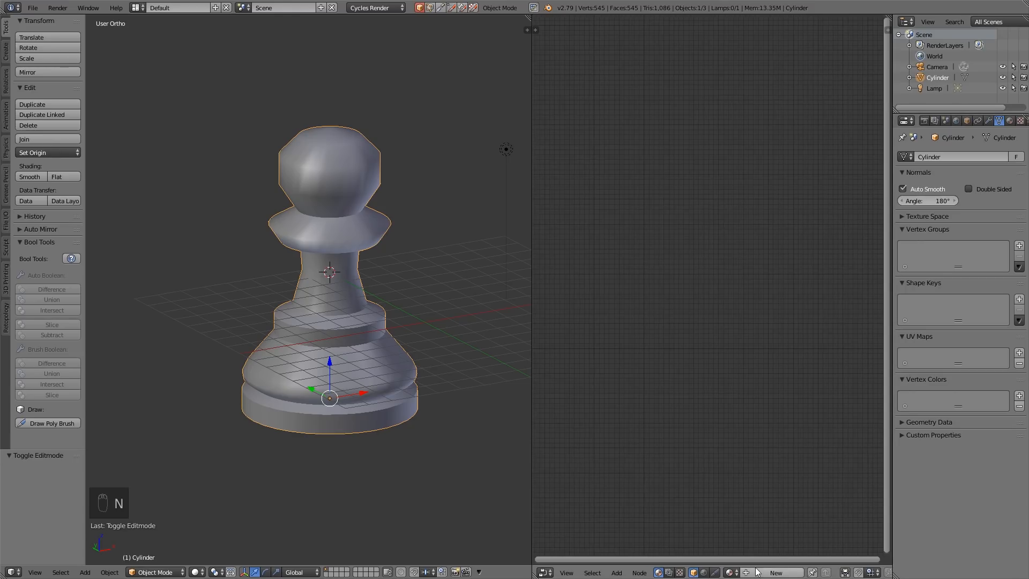
left_click(774, 572)
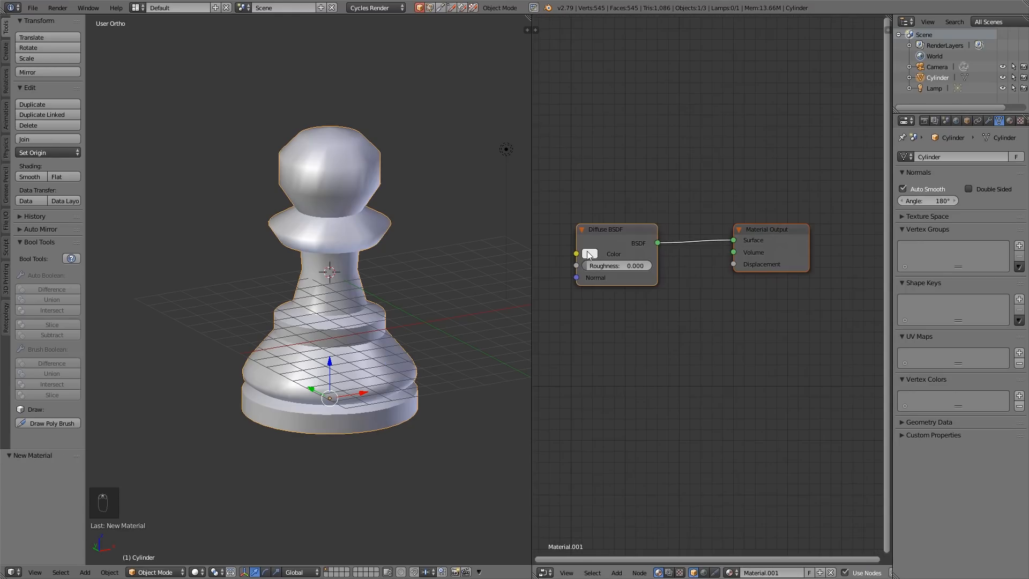
left_click(590, 253)
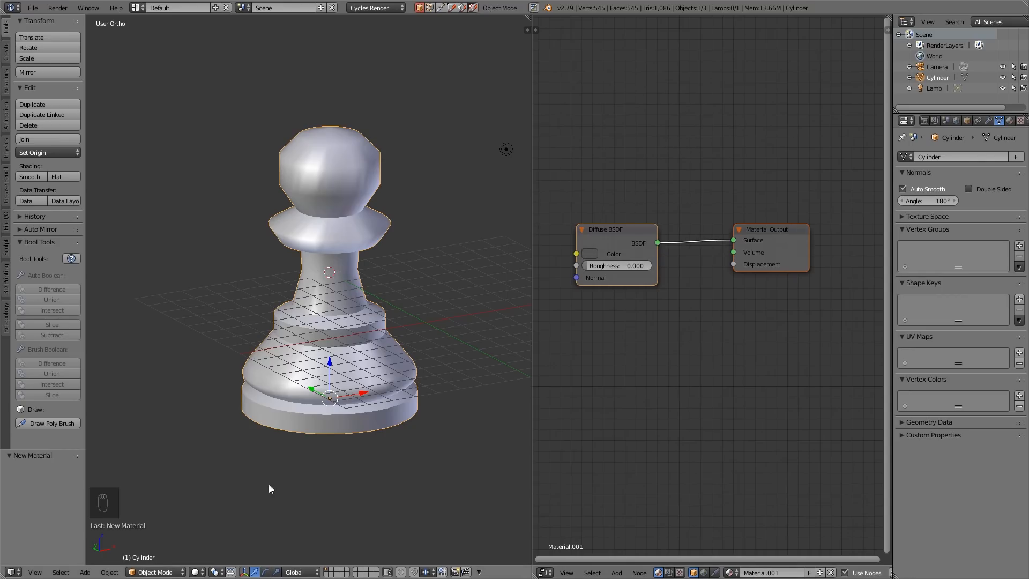
Set the viewport shading to Material to preview the pawn.
left_click(194, 571)
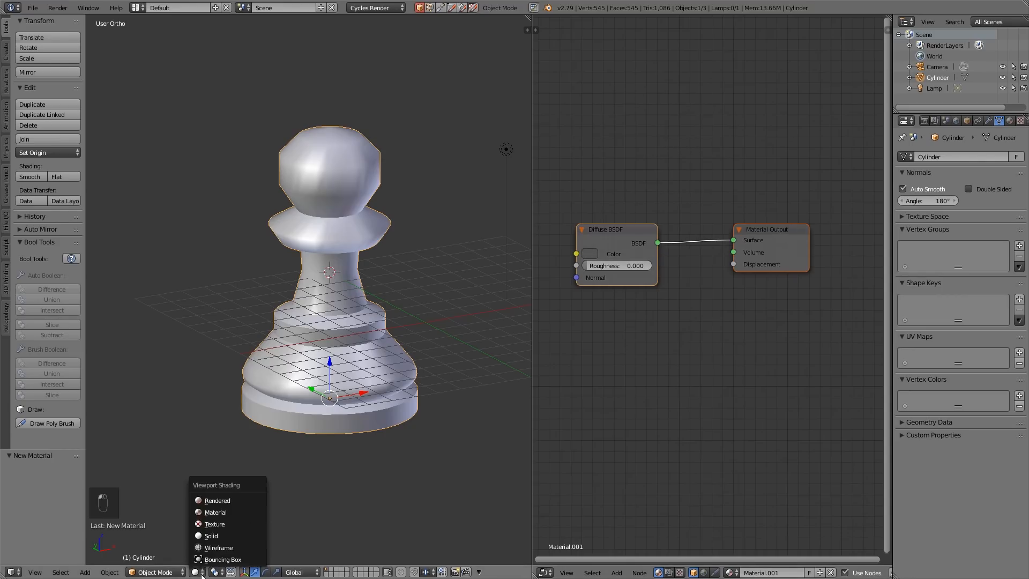
left_click(210, 535)
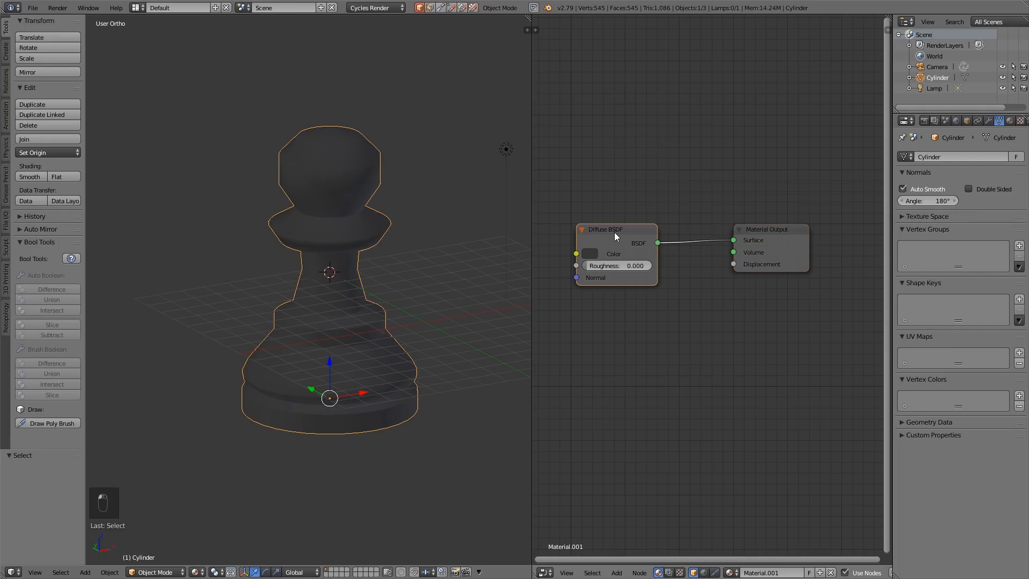
Nudge the Diffuse BSDF node right and switch its type to Principled BSDF.
left_click_drag(613, 229, 631, 231)
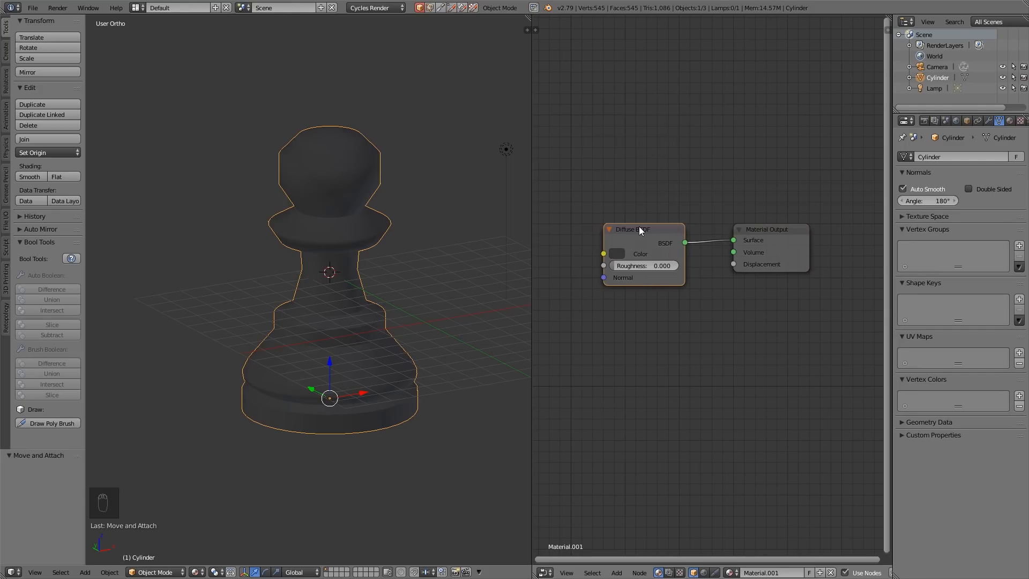
left_click(639, 230)
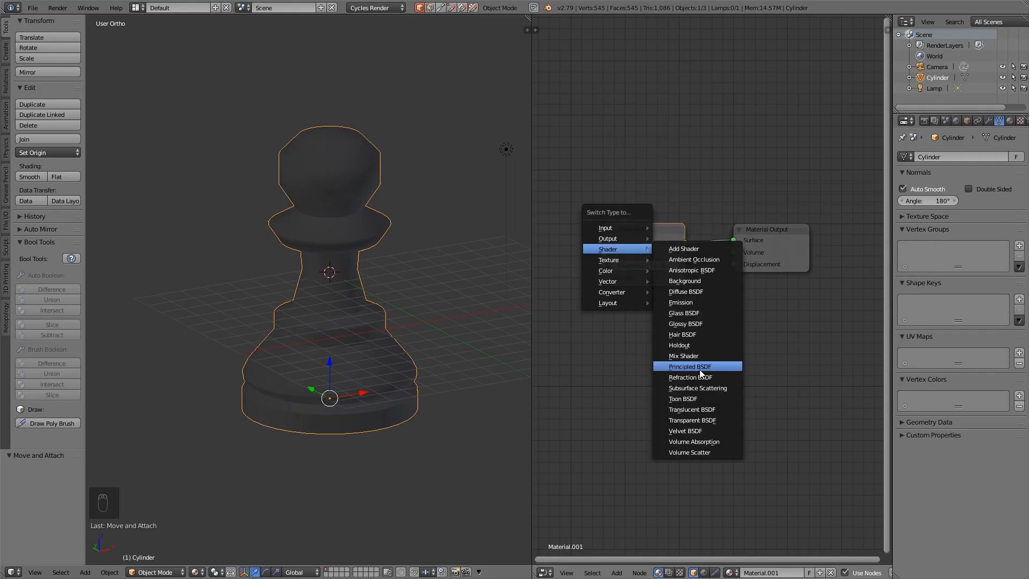
left_click(689, 366)
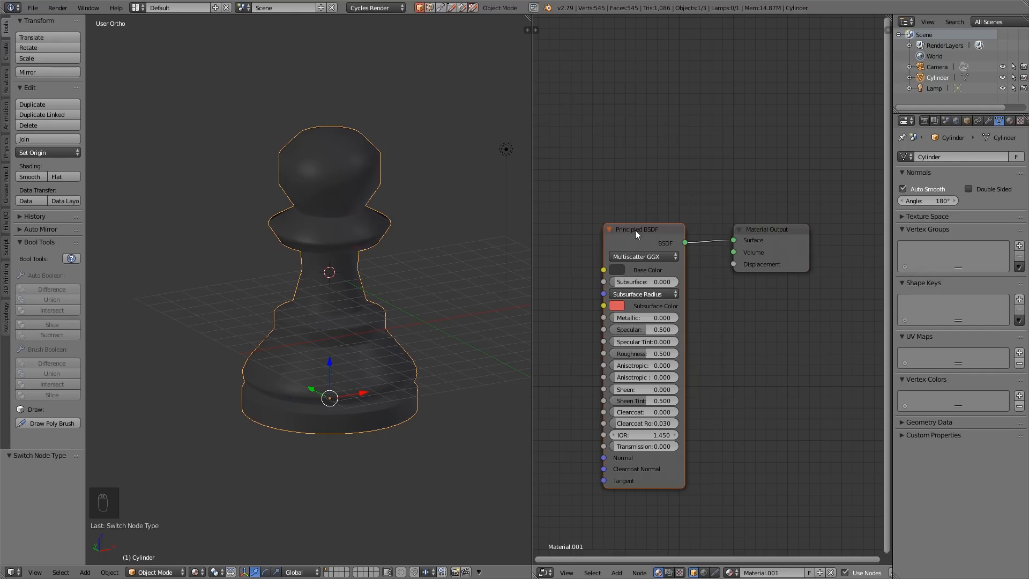
mouse_move(633, 221)
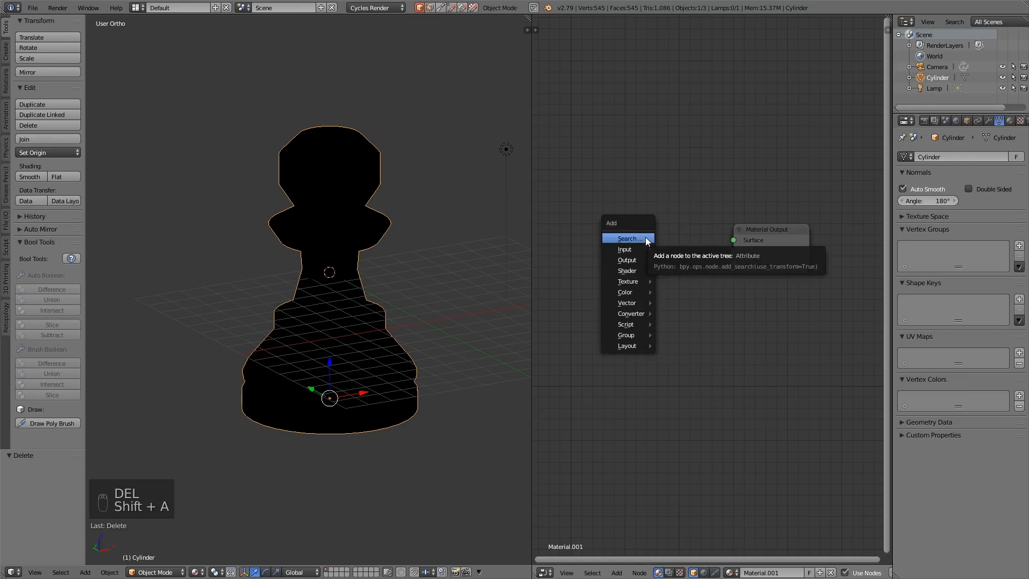
Browse the Add > Shader node category.
left_click(615, 573)
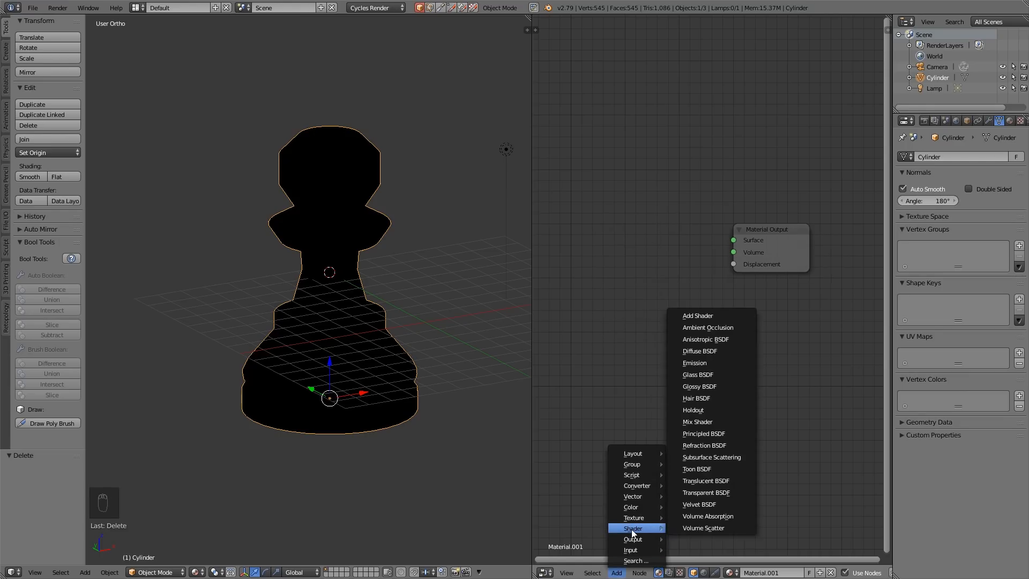
left_click(703, 433)
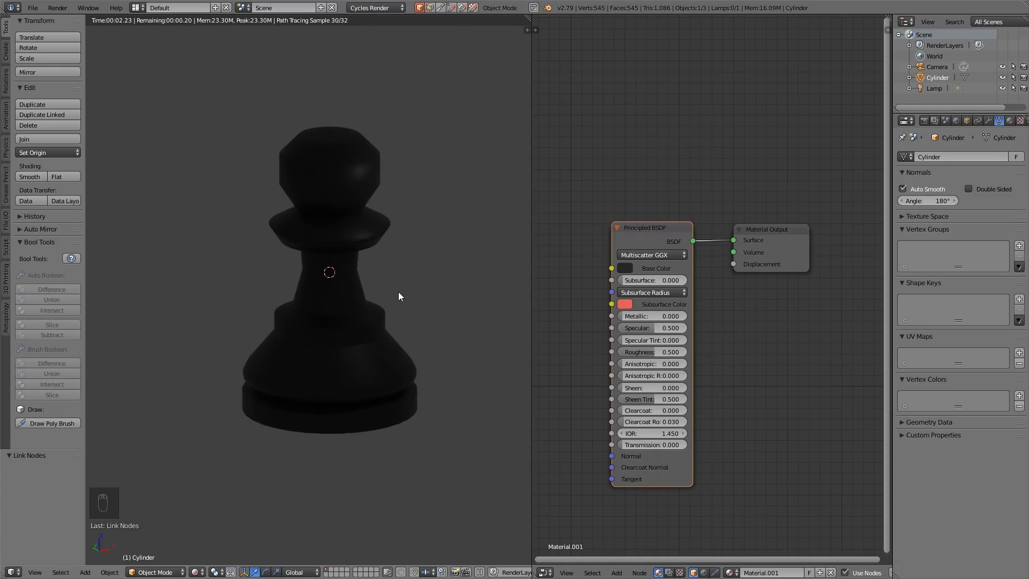
mouse_move(414, 324)
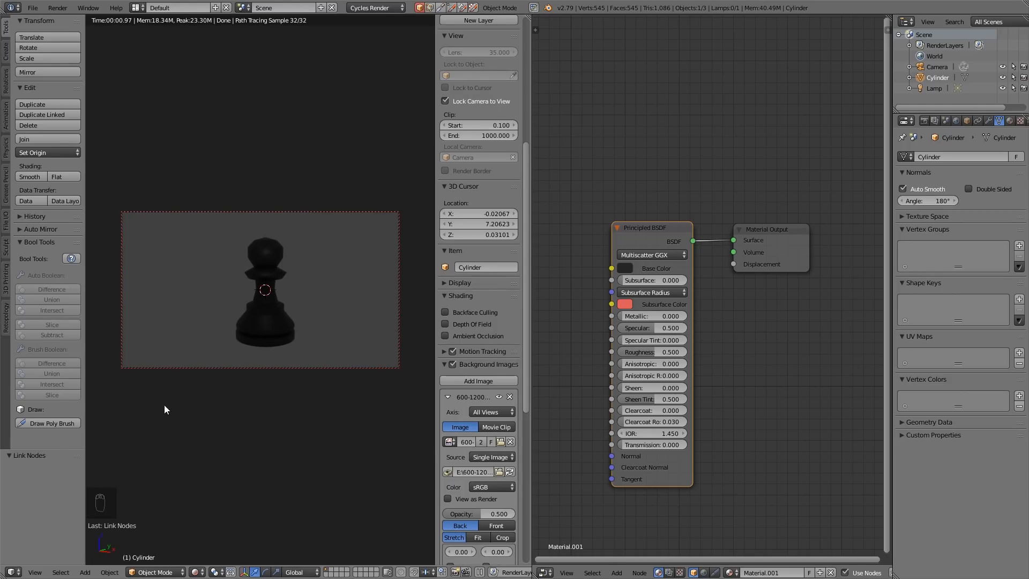
mouse_move(341, 314)
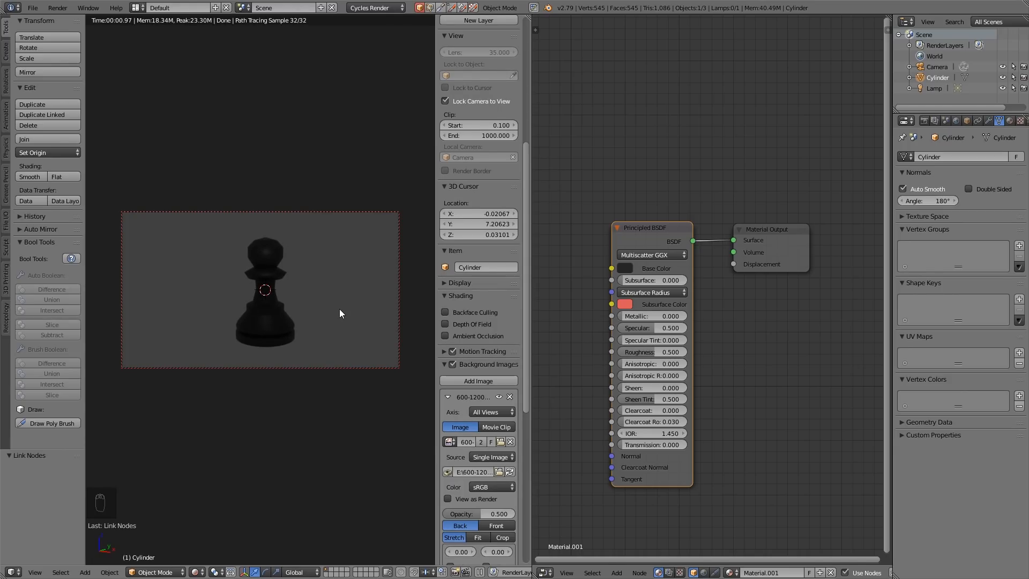